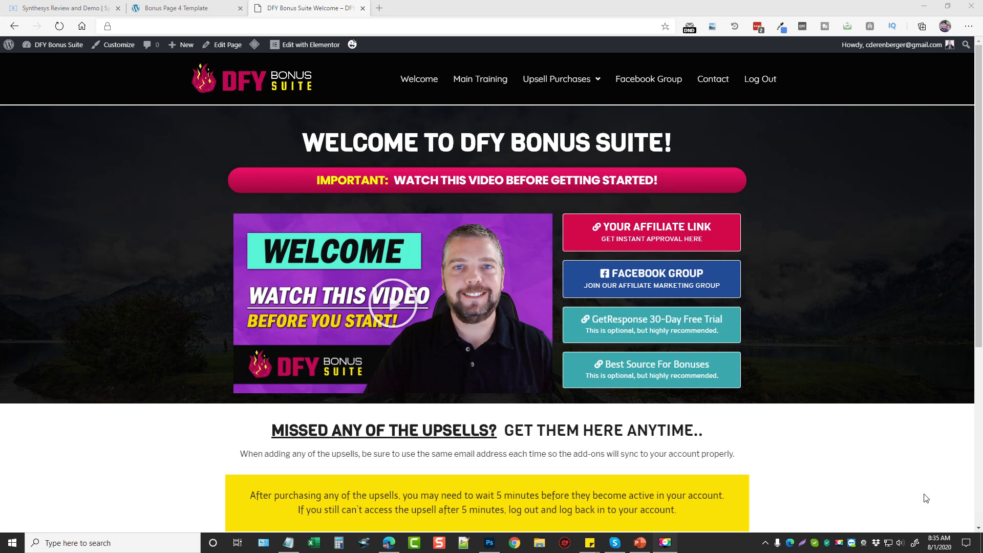
mouse_move(620, 354)
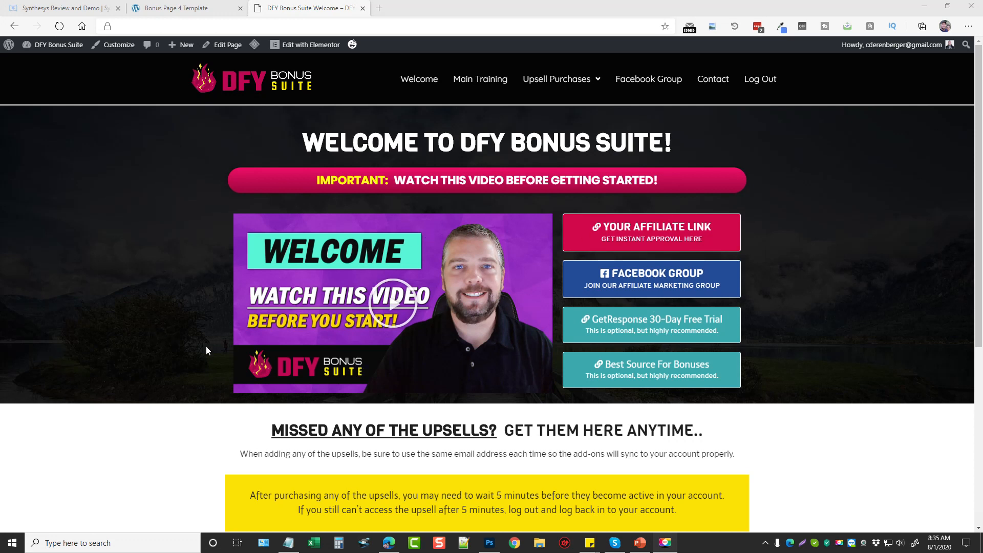
mouse_move(304, 376)
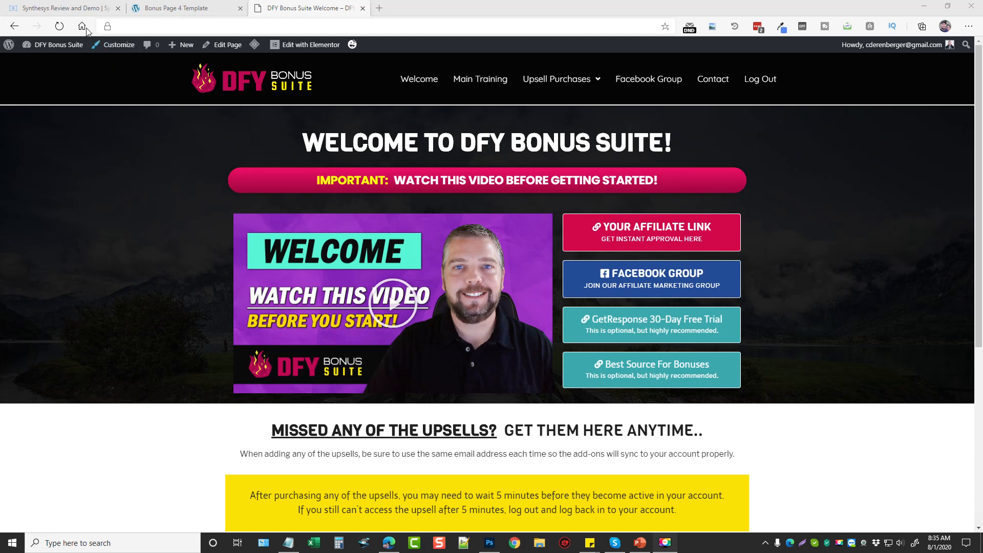
Step: Browse the Synthesys review article's OTO and pricing sections, ending back at its top
click(62, 8)
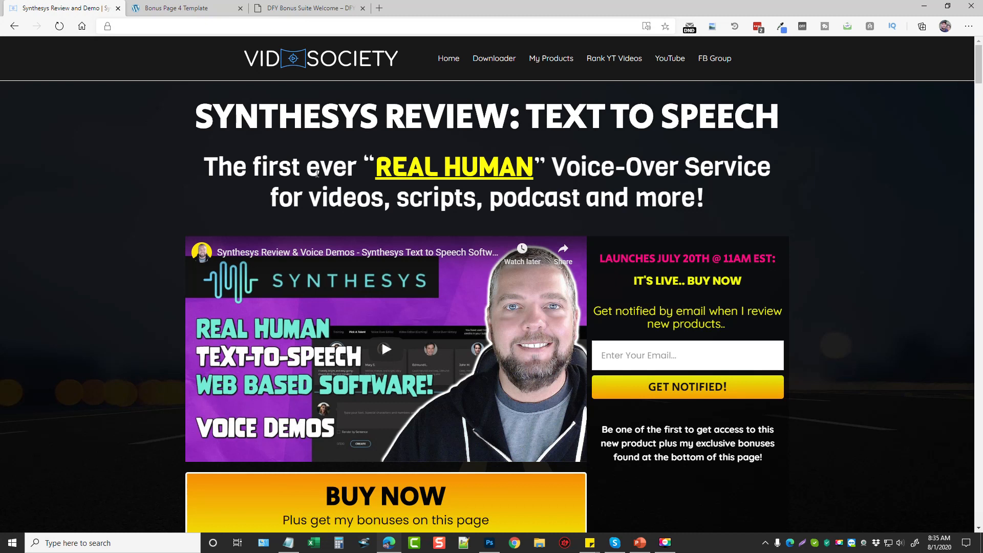
mouse_move(220, 195)
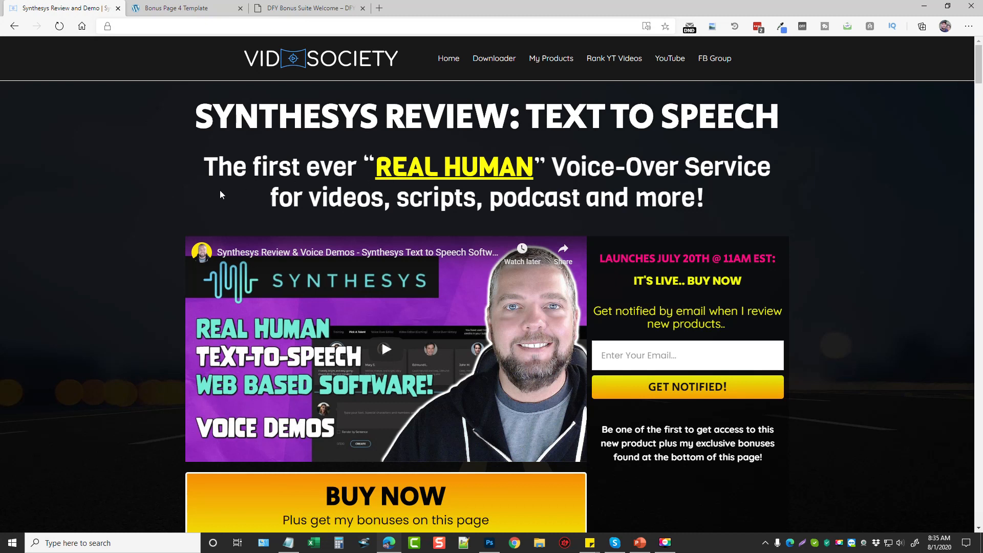
mouse_move(151, 244)
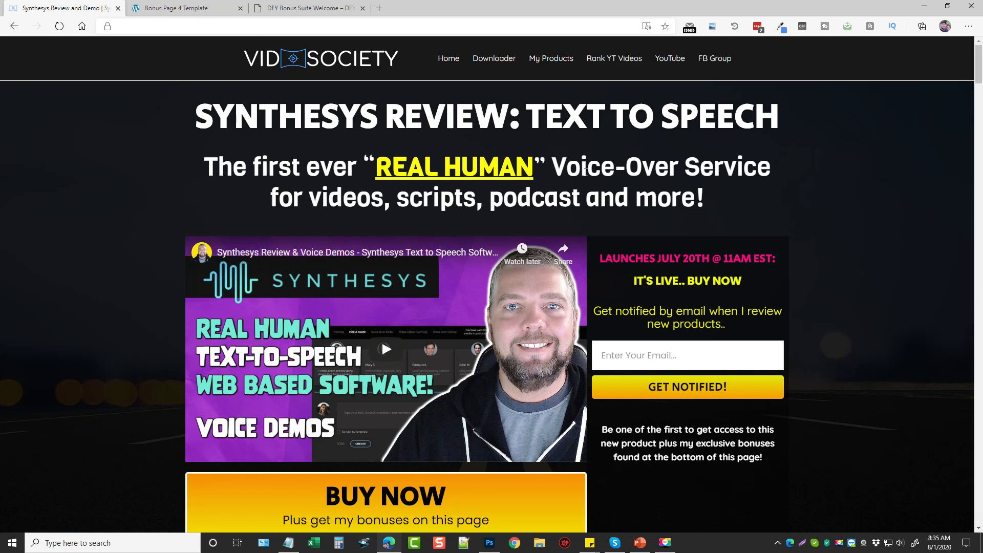
scroll(down, 3)
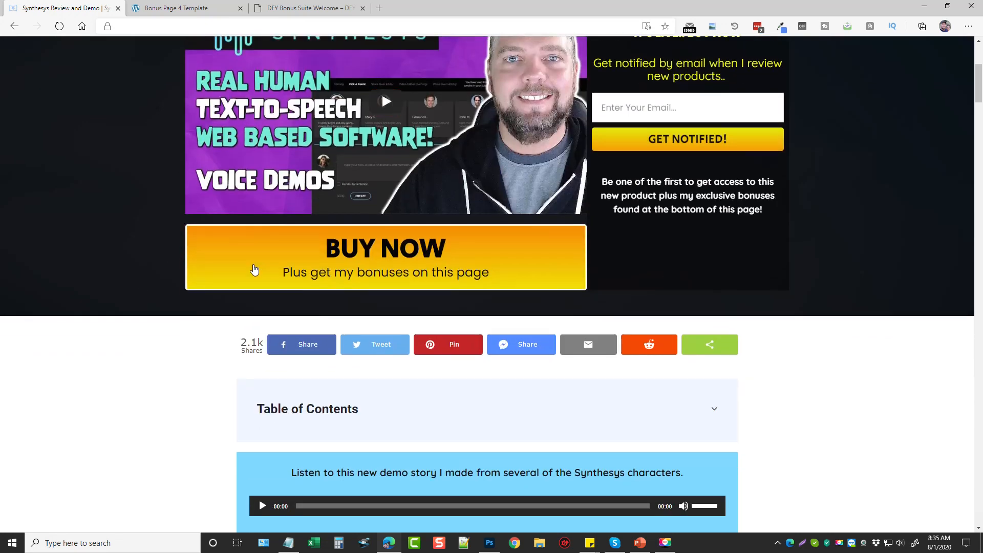
scroll(down, 3)
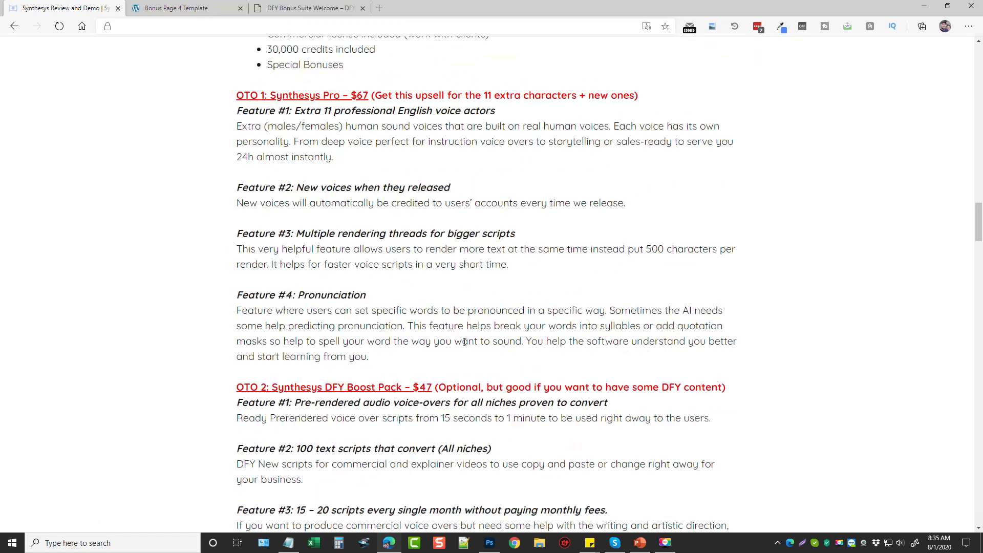
scroll(down, 3)
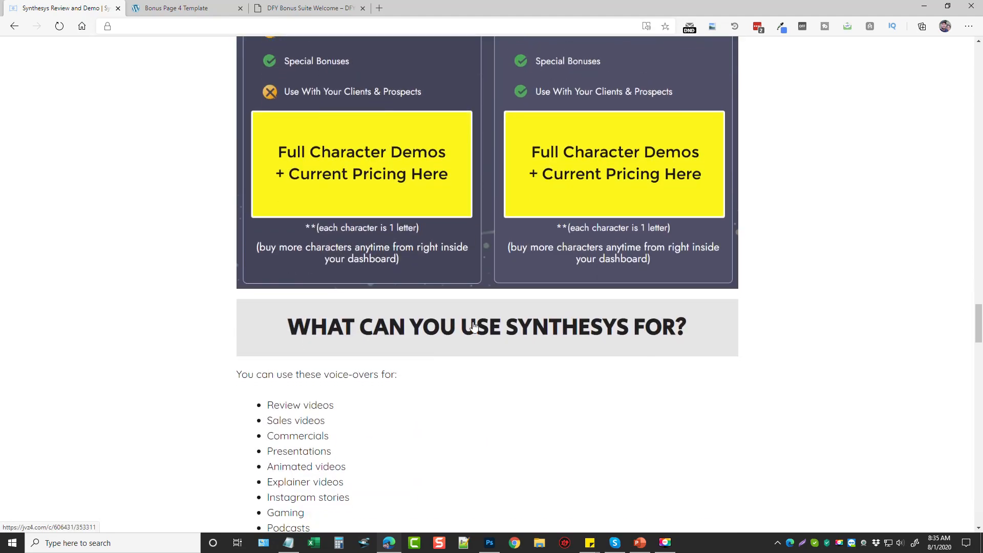
scroll(down, 3)
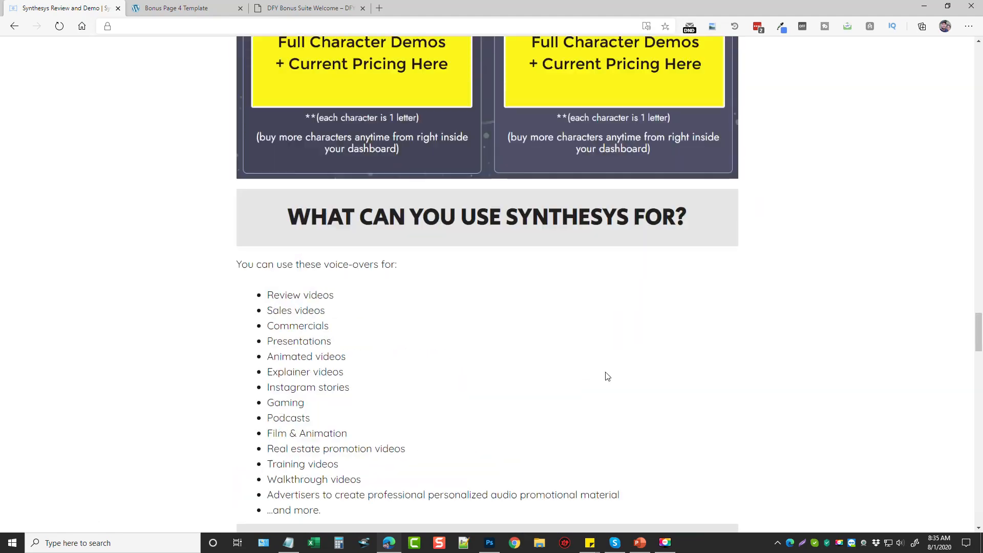
scroll(up, 3)
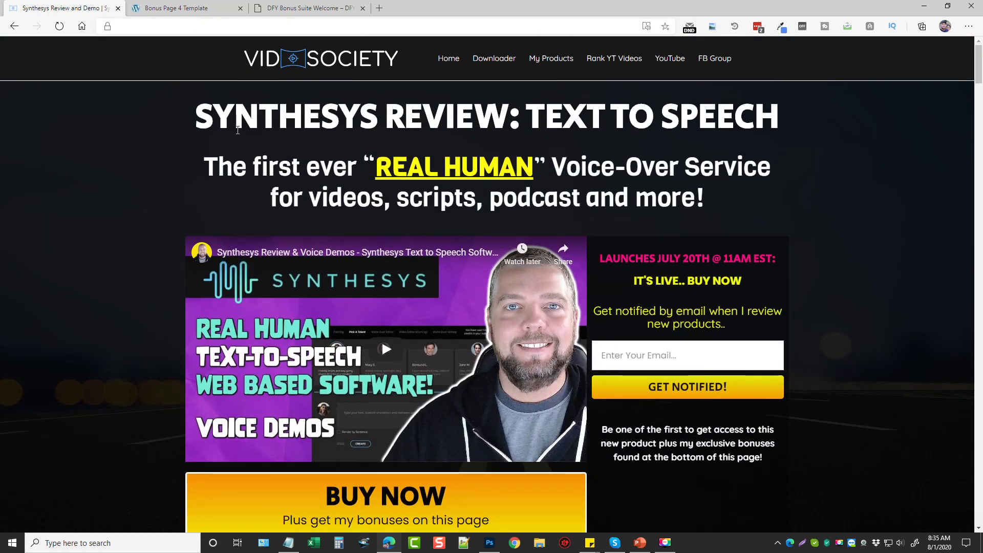
mouse_move(320, 121)
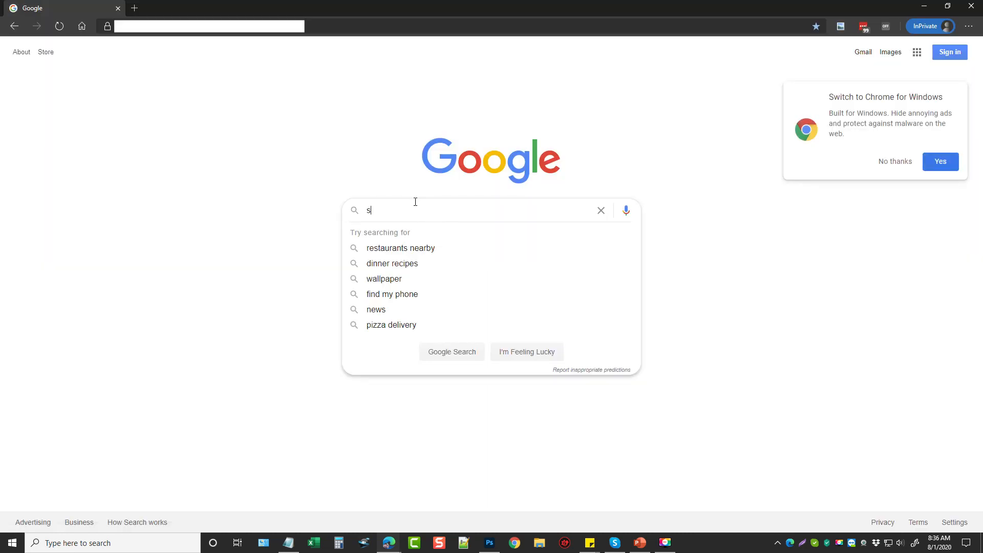
Step: Search Google for 'synthesys review' in a private window
text(ynthesys review)
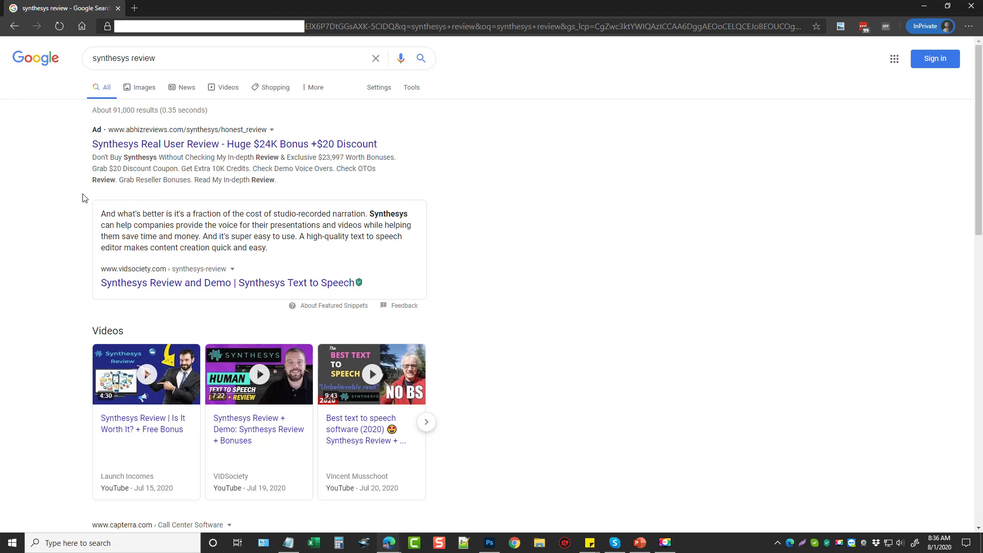
mouse_move(431, 237)
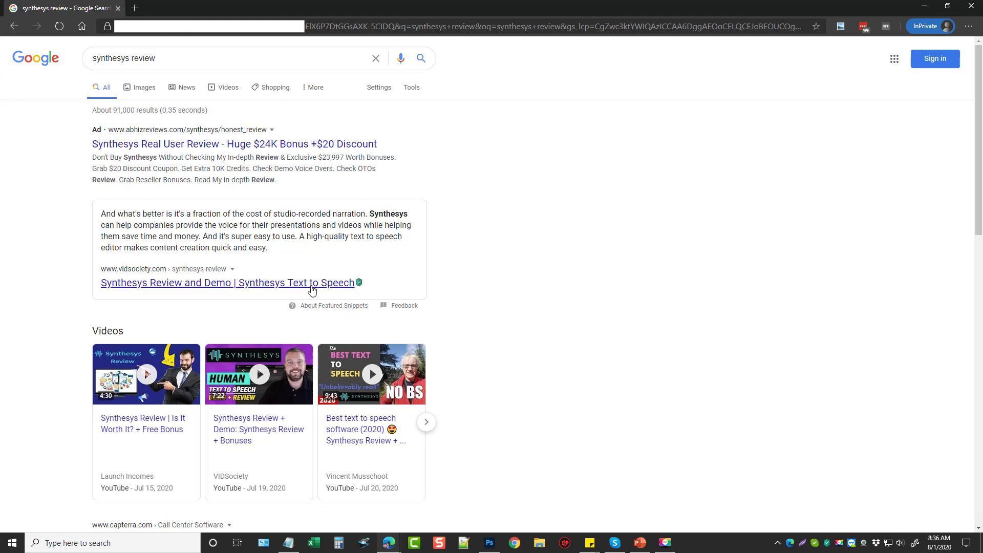
mouse_move(281, 241)
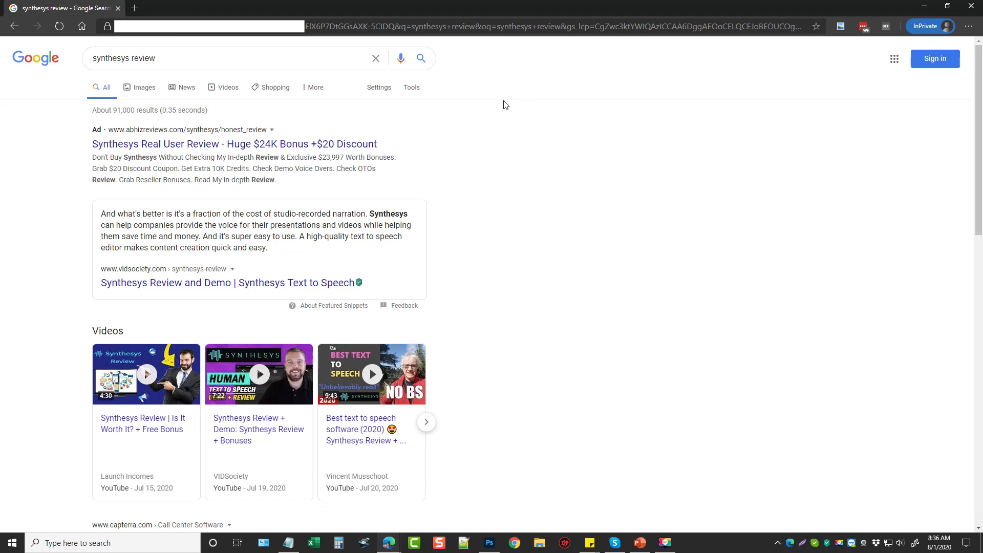
Step: Return to the main window showing the Synthesys Review and Demo article
click(228, 283)
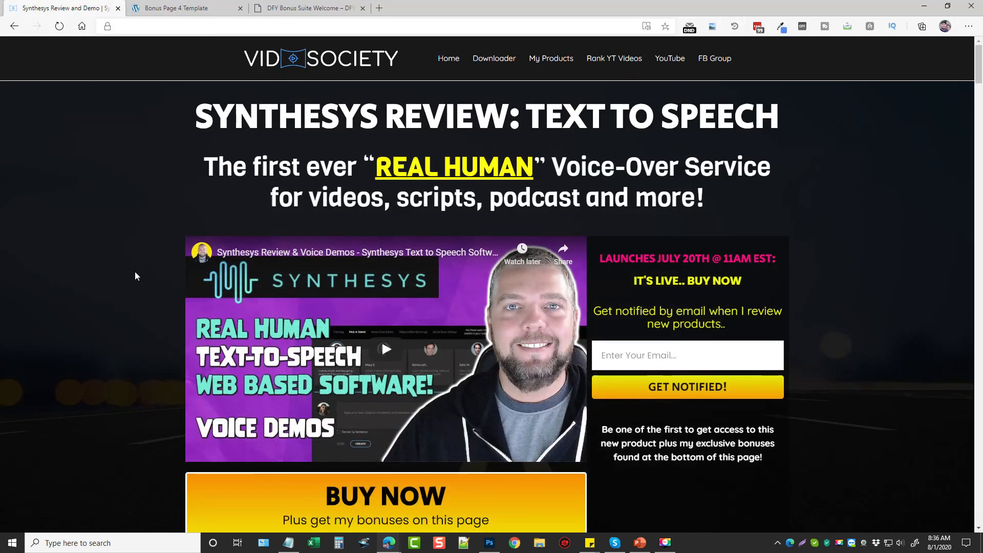
mouse_move(151, 272)
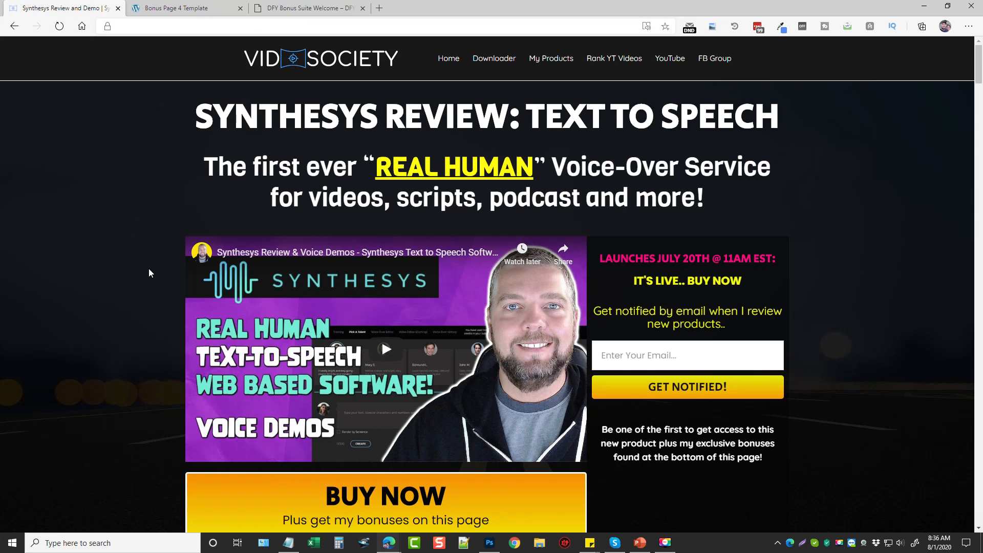
mouse_move(130, 292)
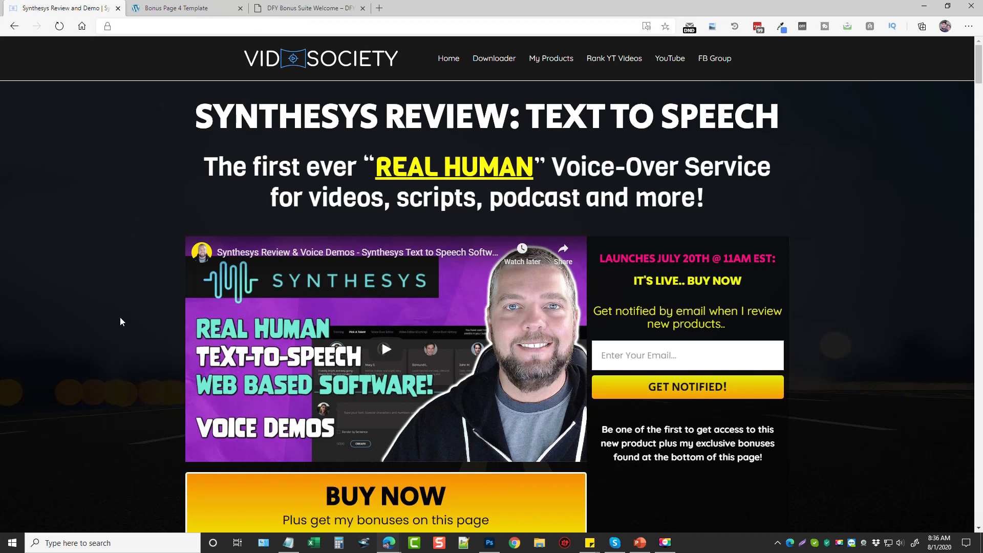
mouse_move(172, 42)
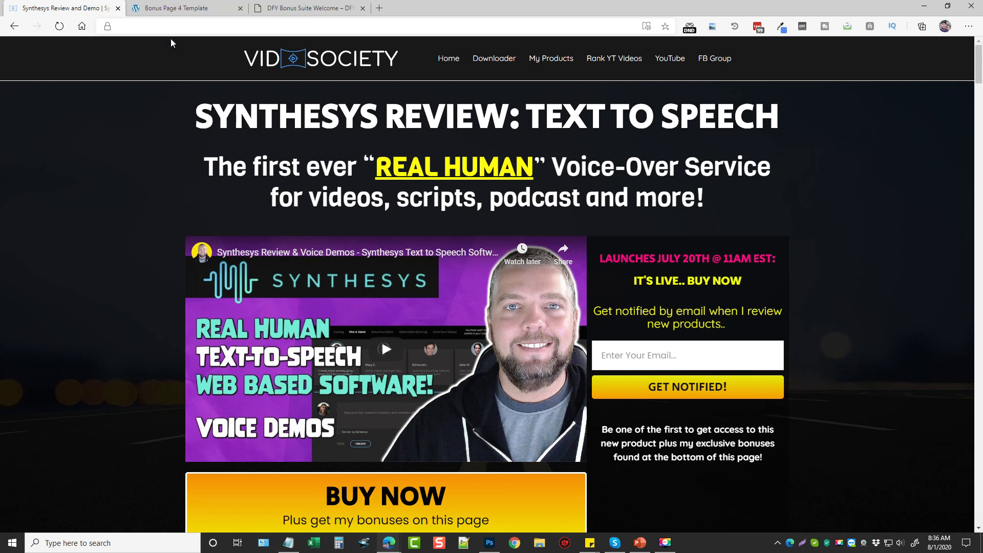
Step: Flip between the Synthesys review and Bonus Page 4 Template, then browse the template's upper sections
click(182, 9)
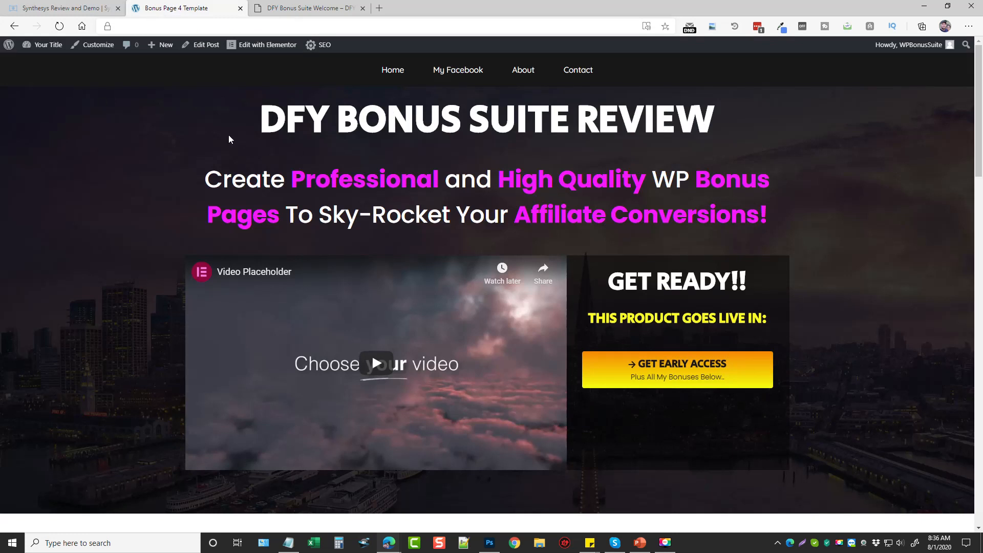
mouse_move(92, 171)
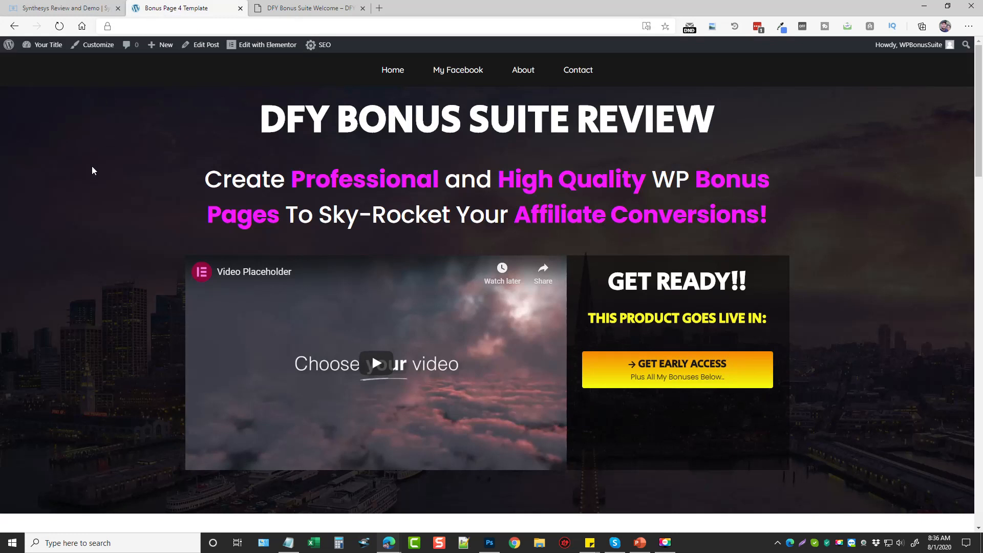
mouse_move(538, 144)
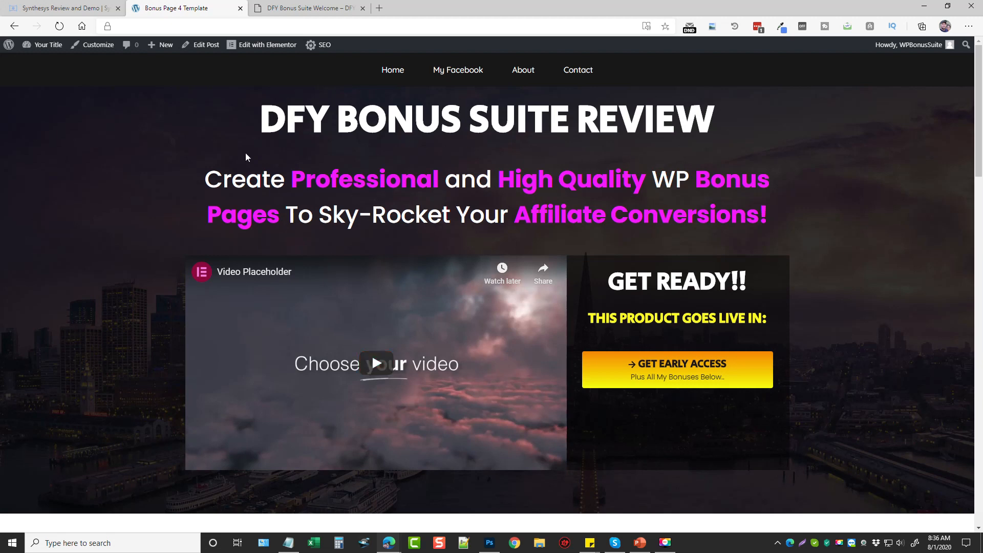
click(61, 9)
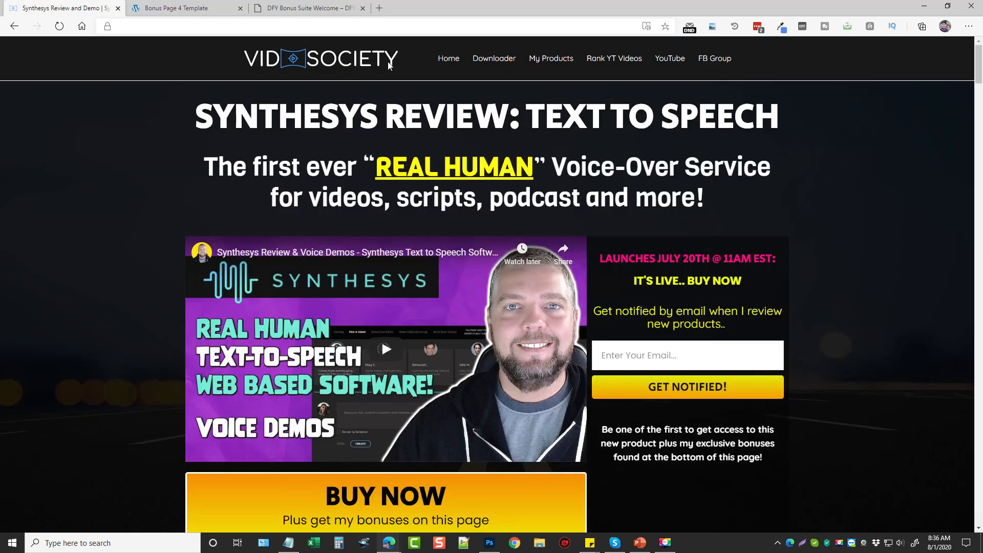
mouse_move(434, 390)
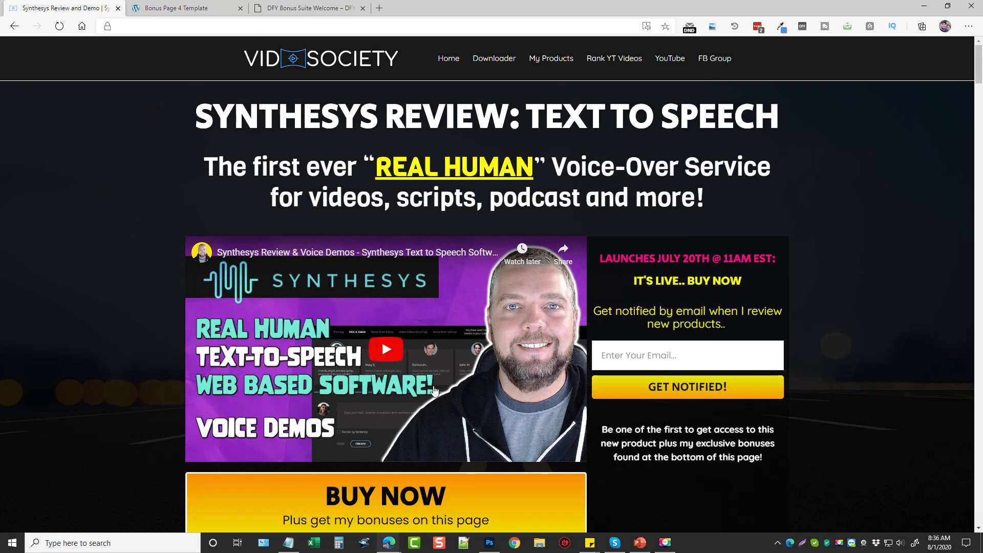
click(182, 8)
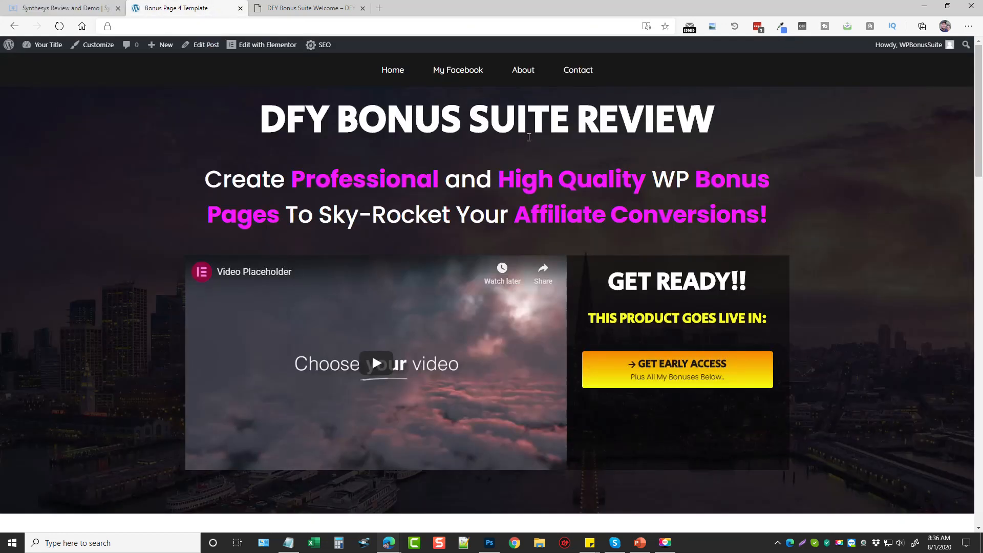
scroll(down, 3)
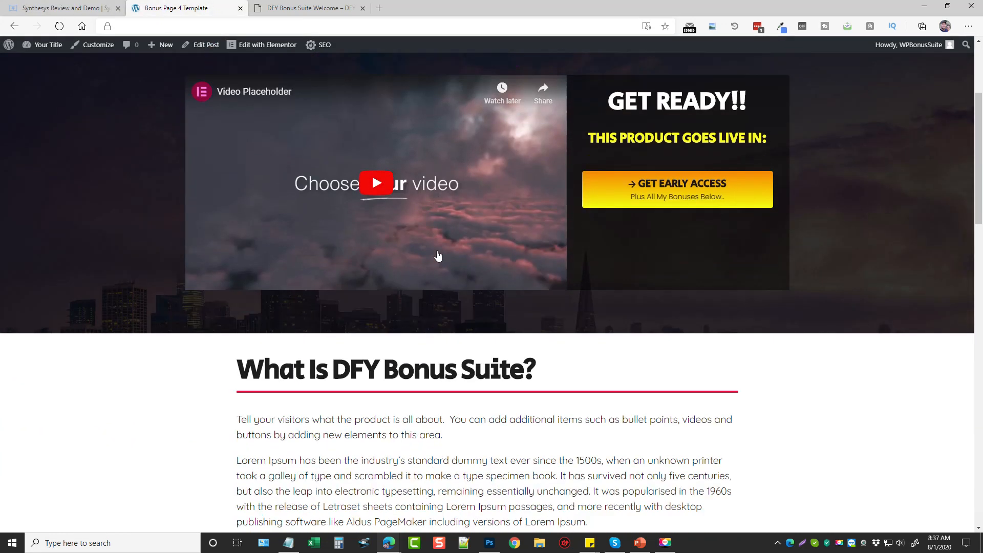
scroll(down, 3)
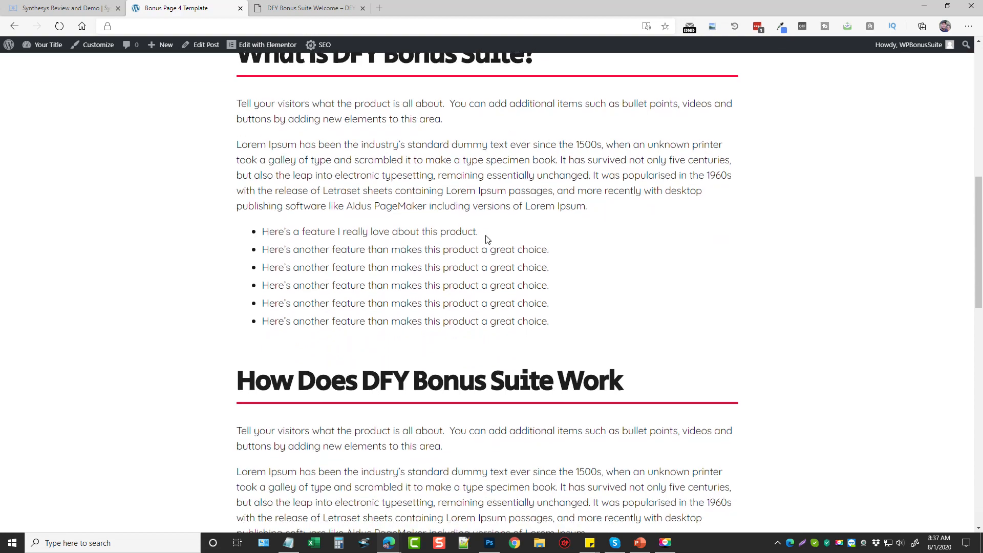
scroll(down, 3)
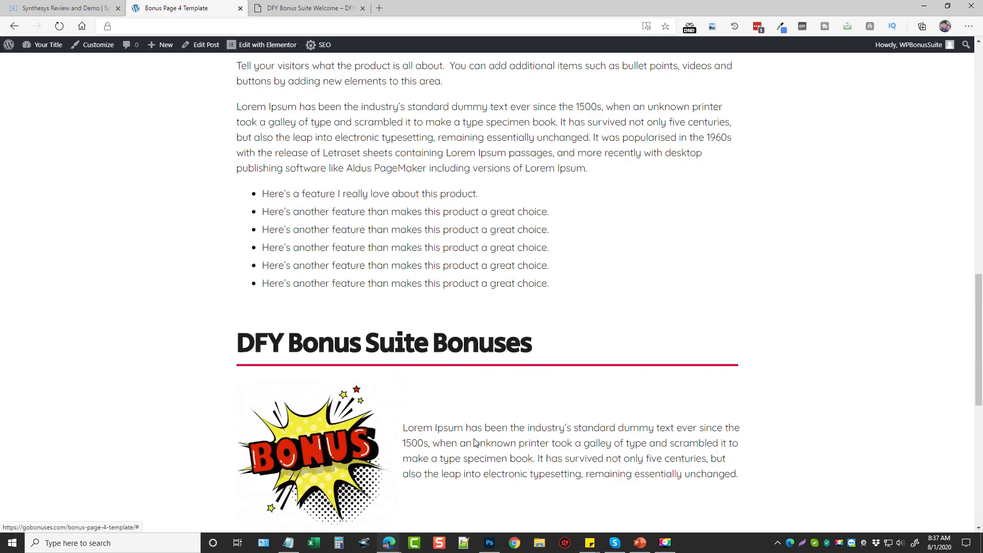
scroll(up, 3)
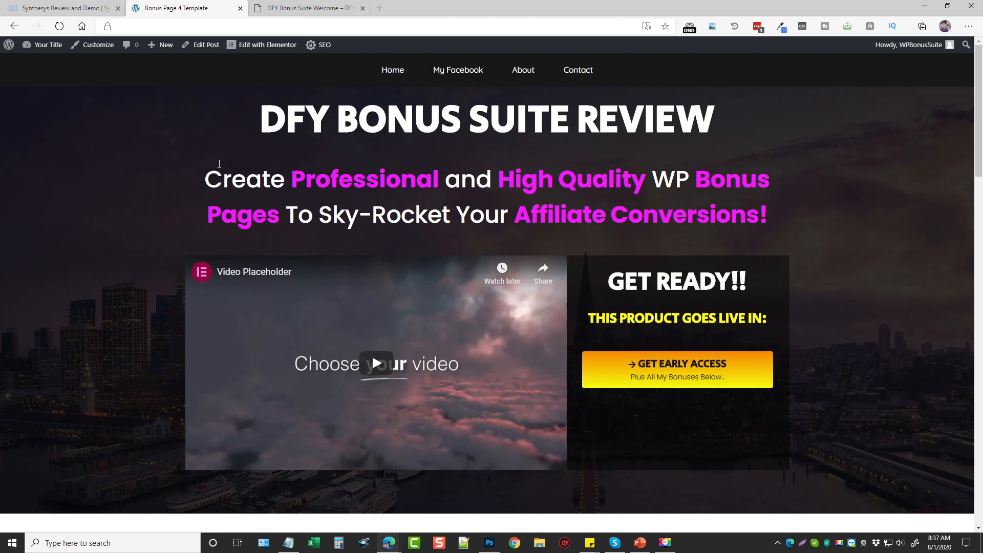
Step: Finish reviewing Bonus Page 4 Template and bring up the original Bonus Page Template with its countdown timer
scroll(down, 3)
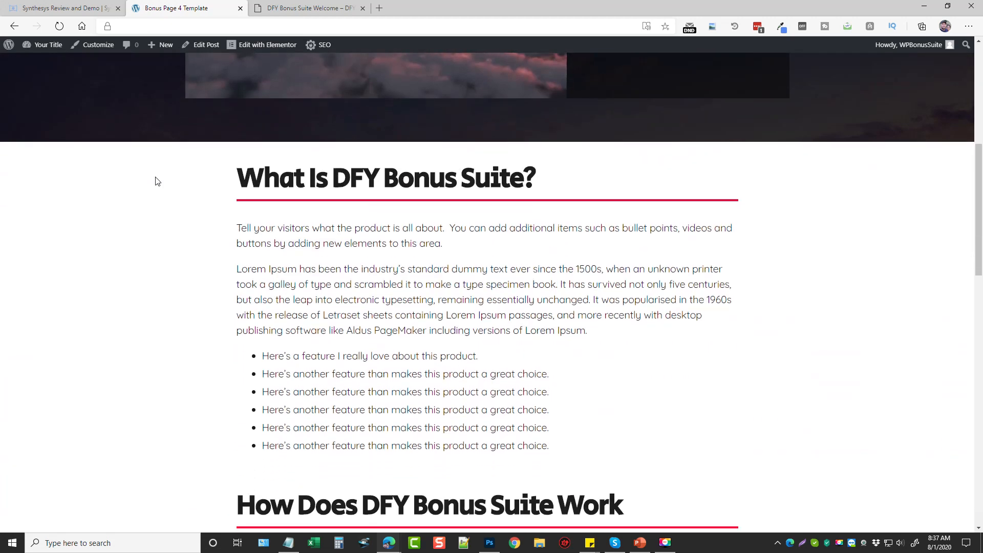
mouse_move(171, 281)
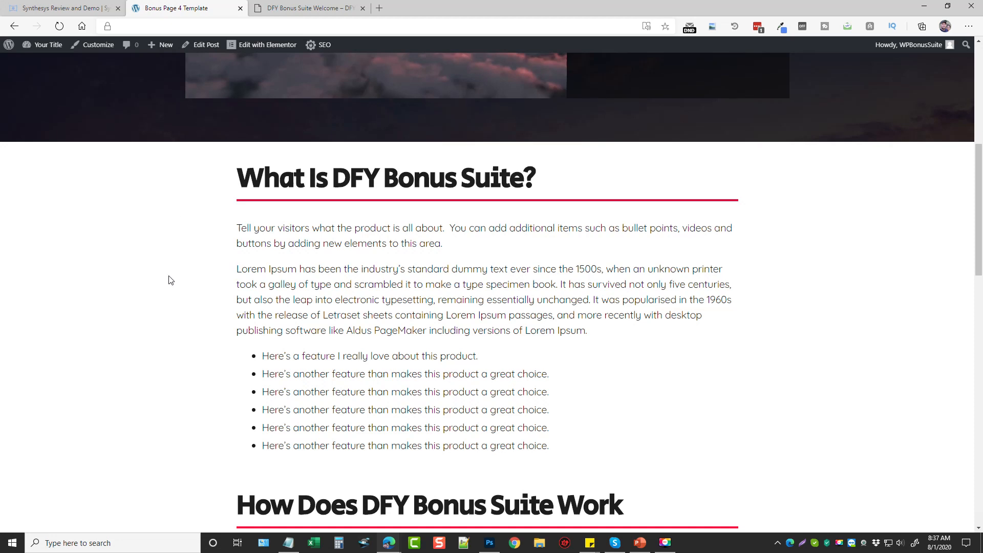
scroll(down, 3)
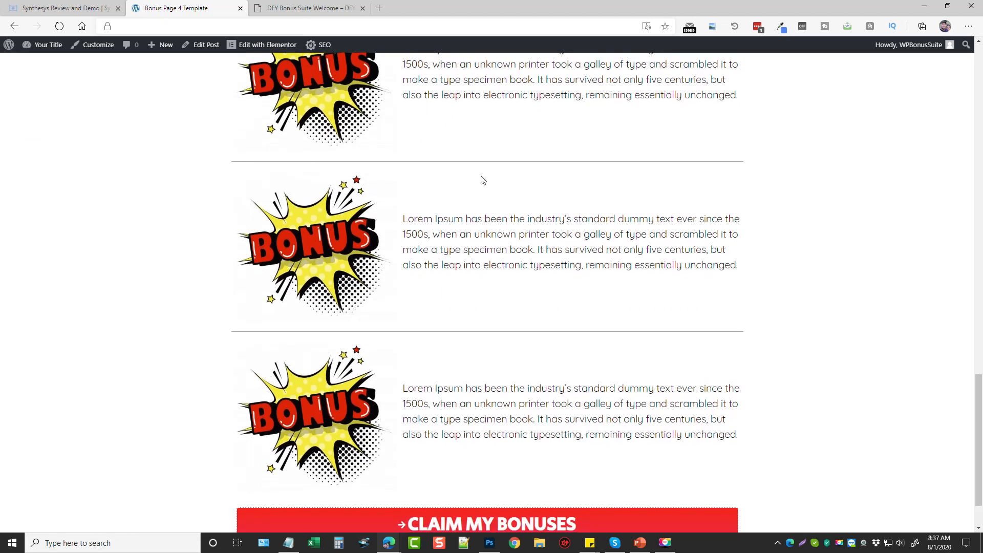
scroll(down, 3)
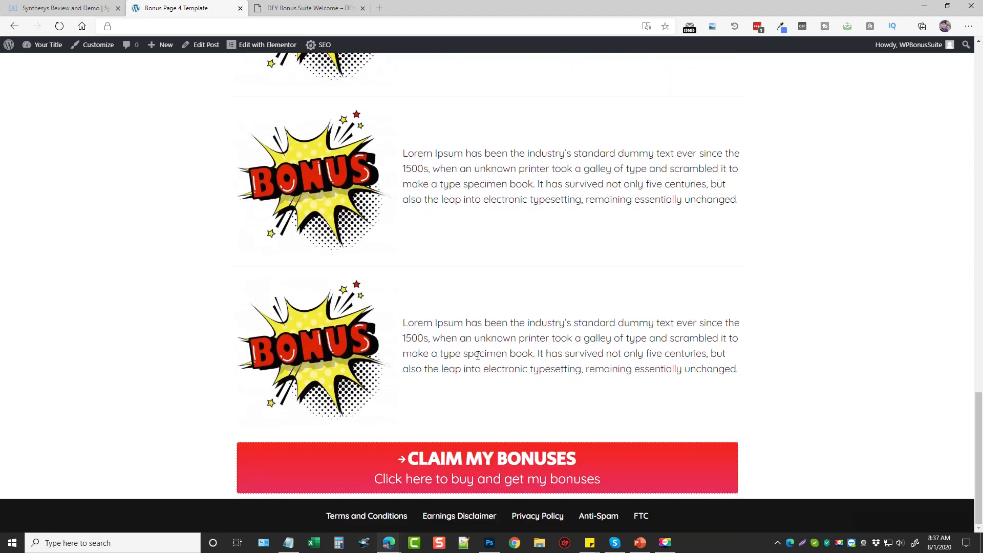
scroll(up, 3)
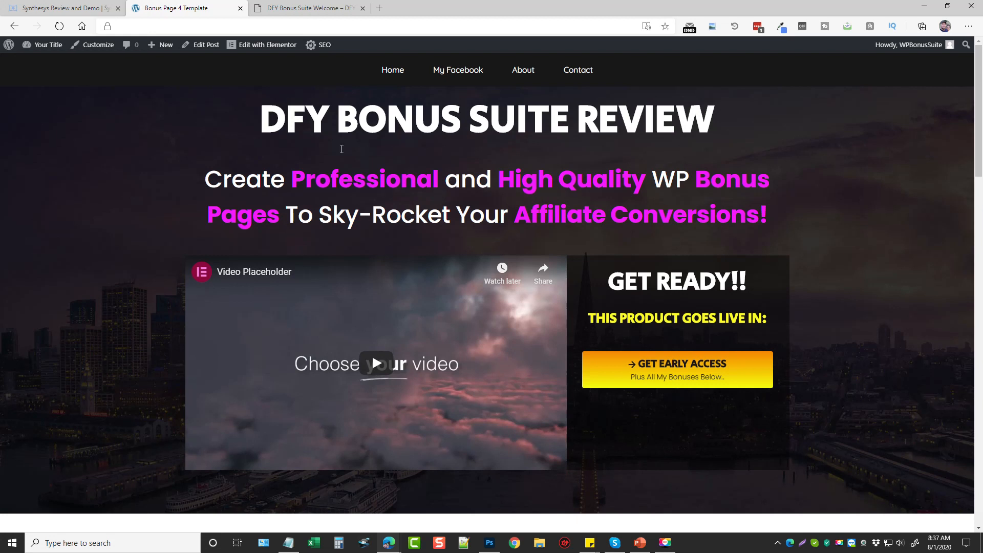
mouse_move(69, 94)
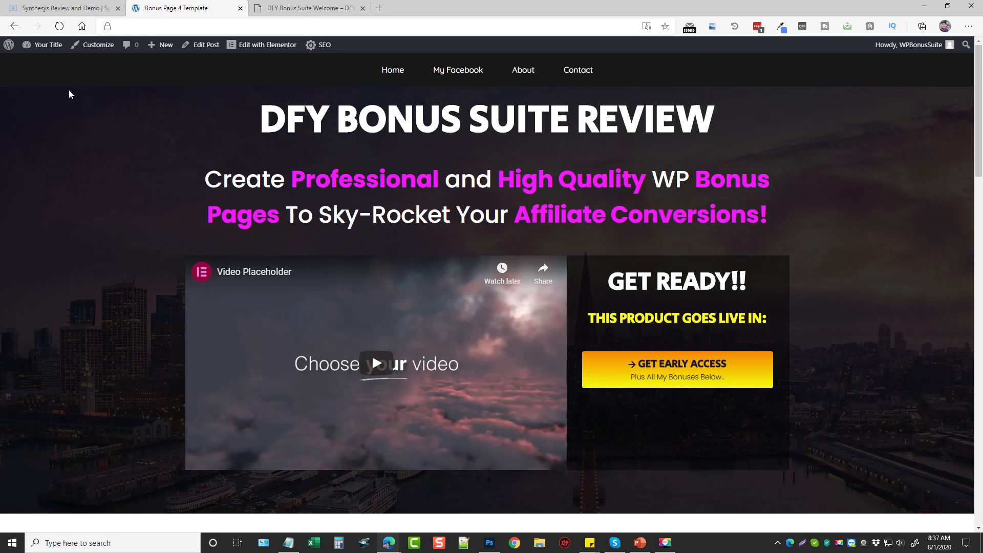
mouse_move(47, 44)
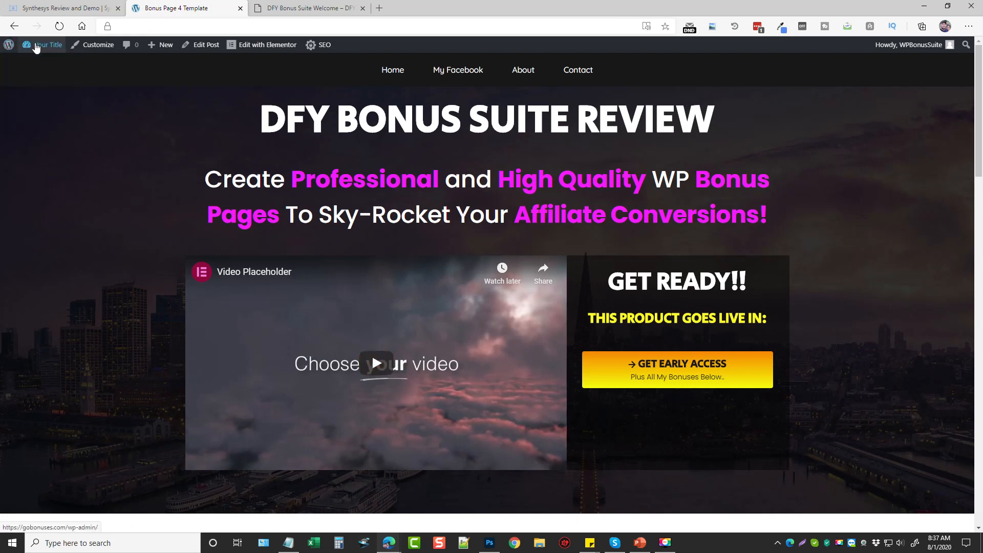
click(9, 44)
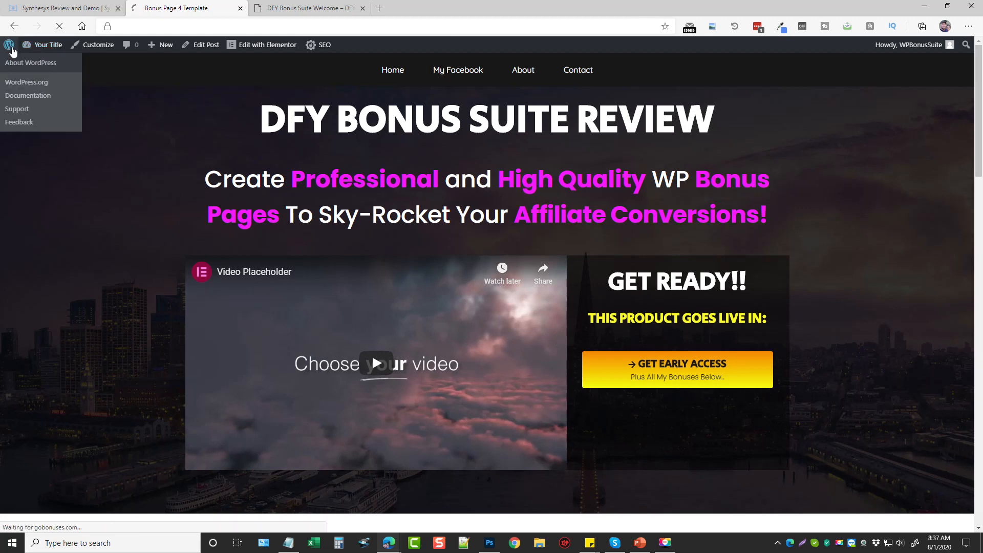
click(30, 62)
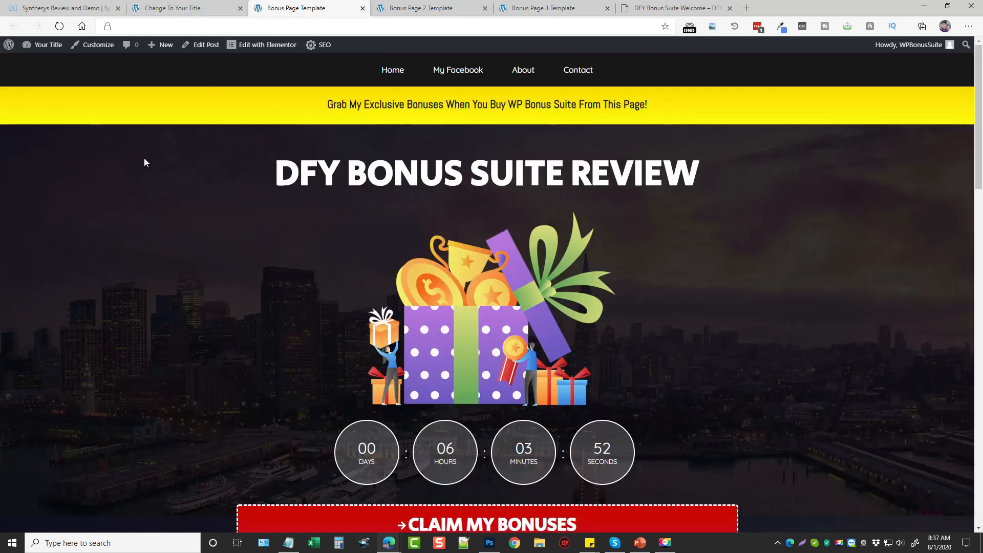
mouse_move(211, 312)
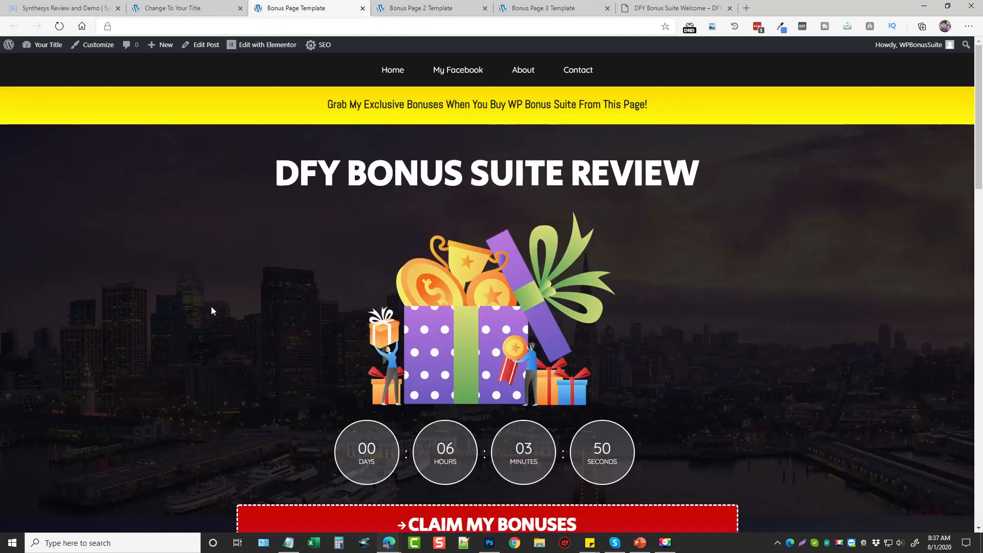
Step: View the Bonus Page 2 and 3 Templates, then return to the four-template overview
click(431, 8)
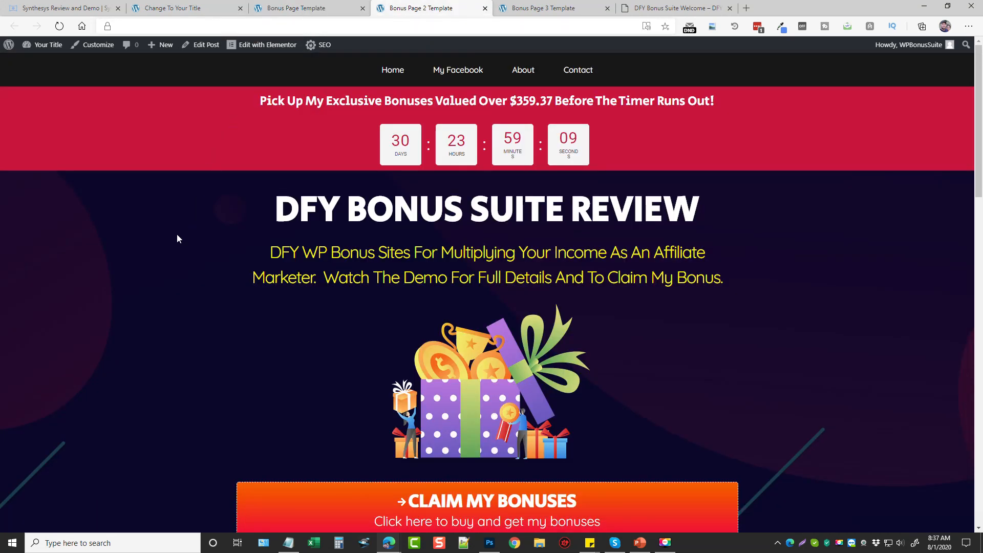
click(549, 8)
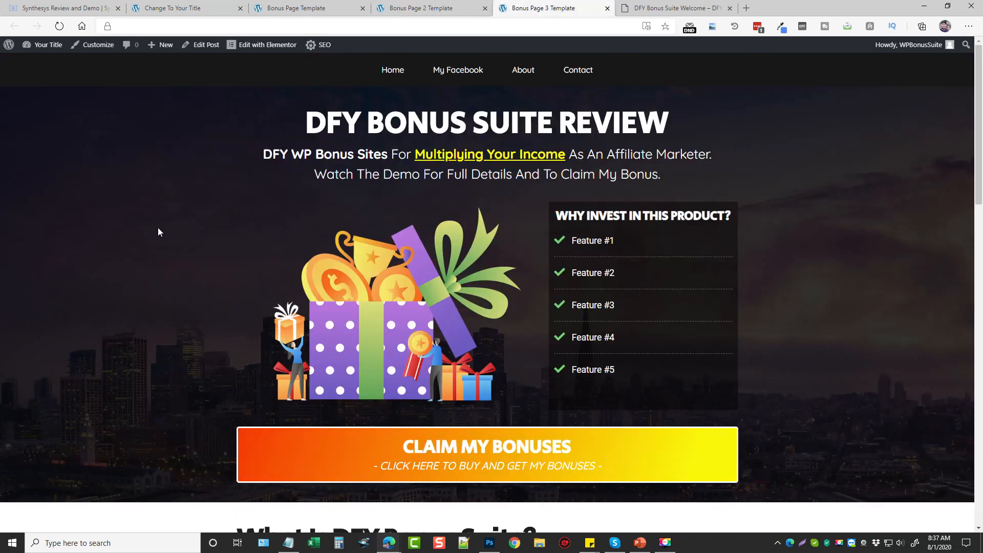
click(674, 8)
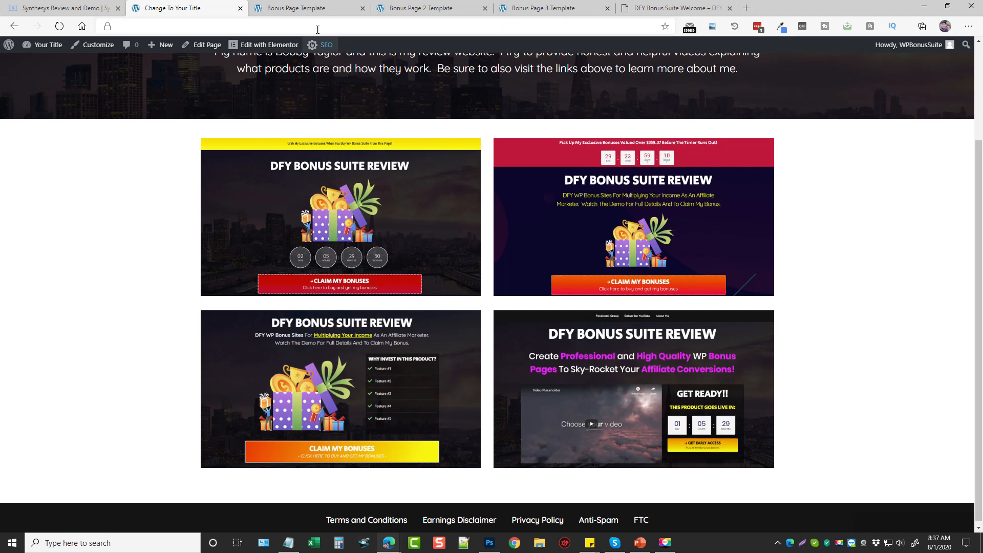
mouse_move(662, 245)
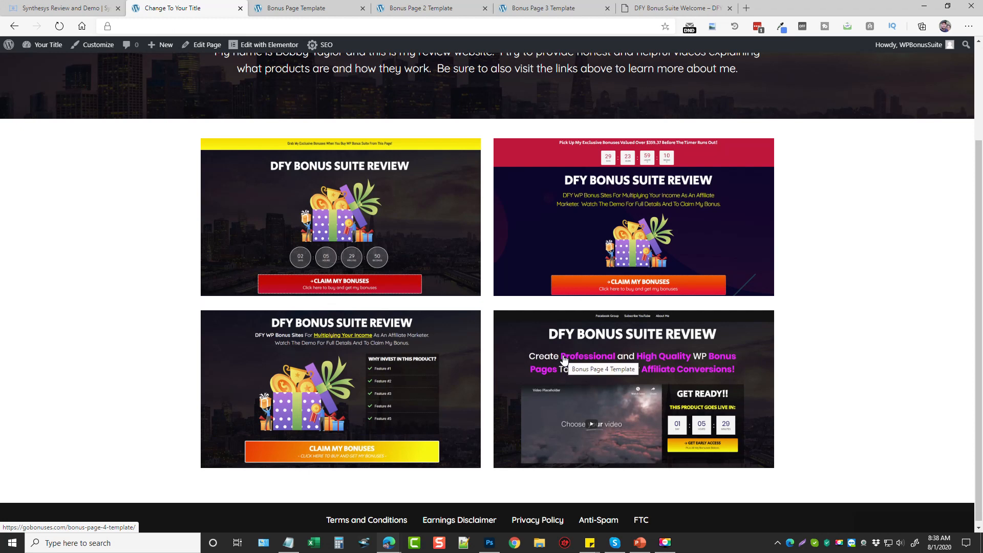
mouse_move(406, 183)
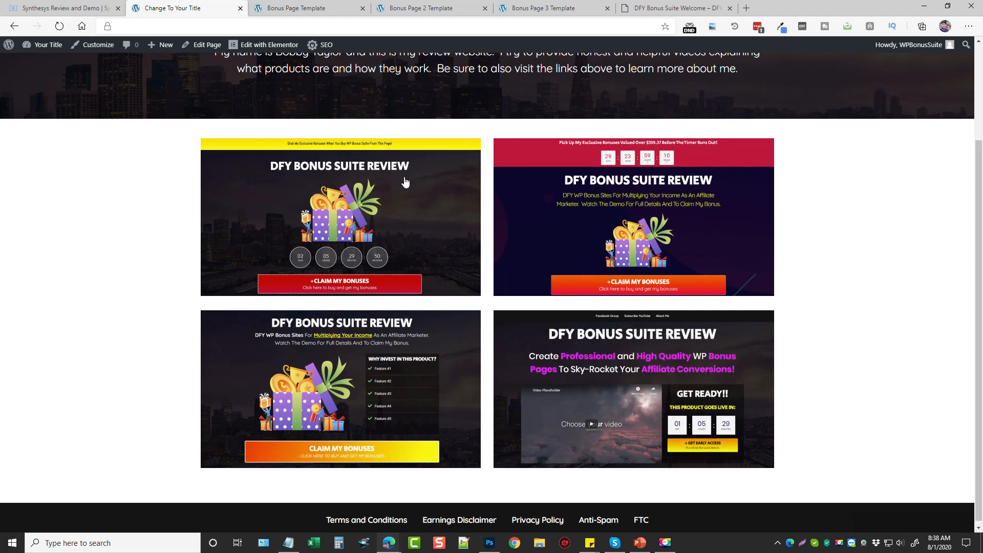
mouse_move(500, 268)
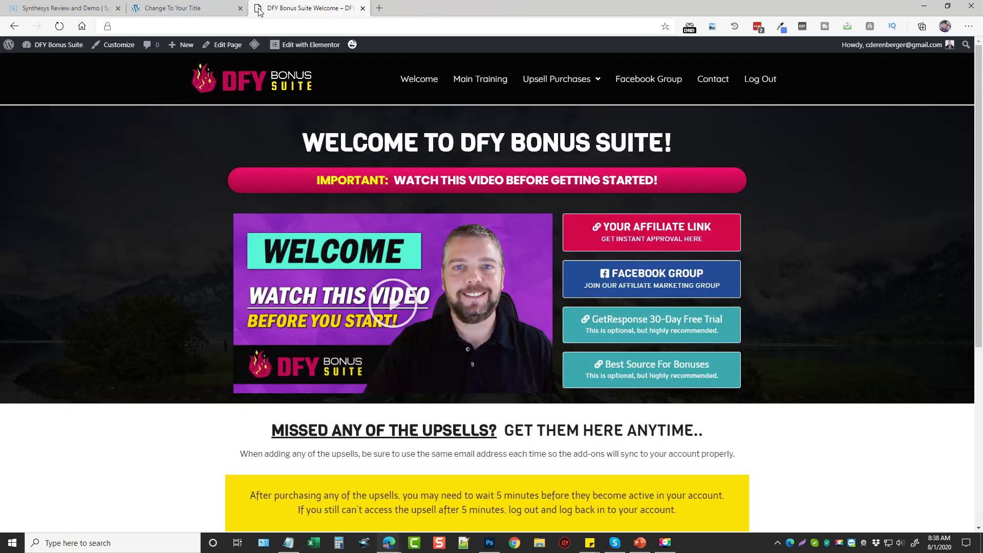
Step: Close the template overview and scroll the welcome page through its three upsell cards and back up
click(239, 7)
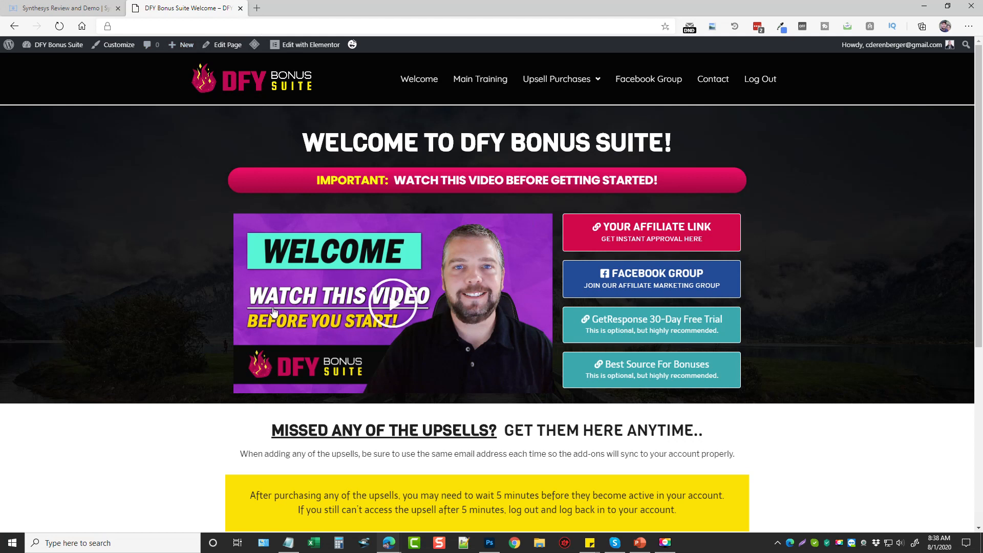
mouse_move(186, 272)
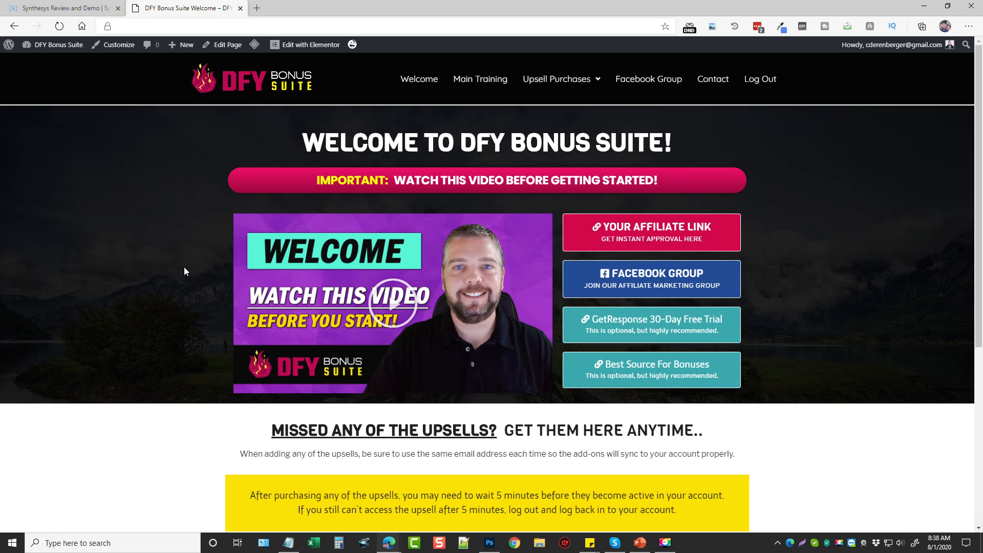
scroll(down, 3)
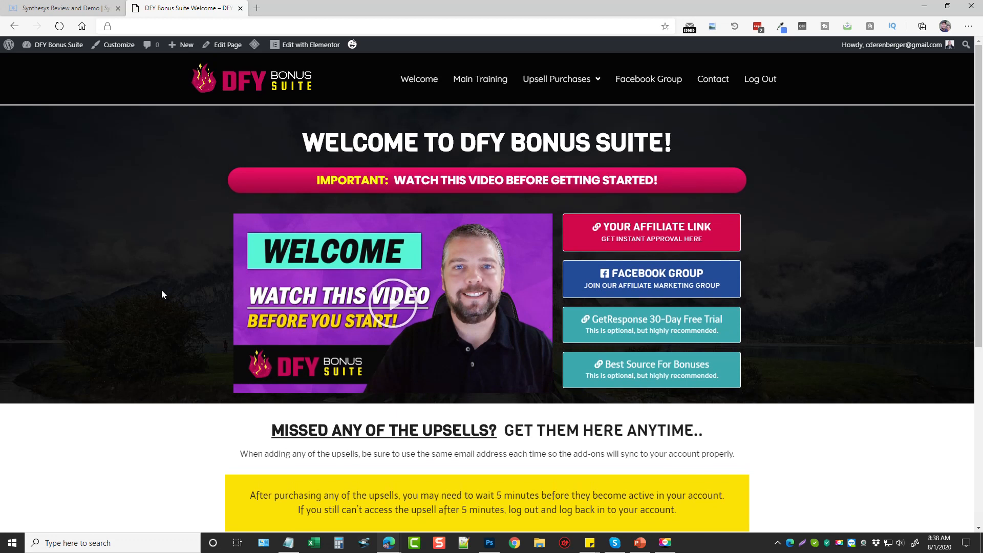
scroll(down, 3)
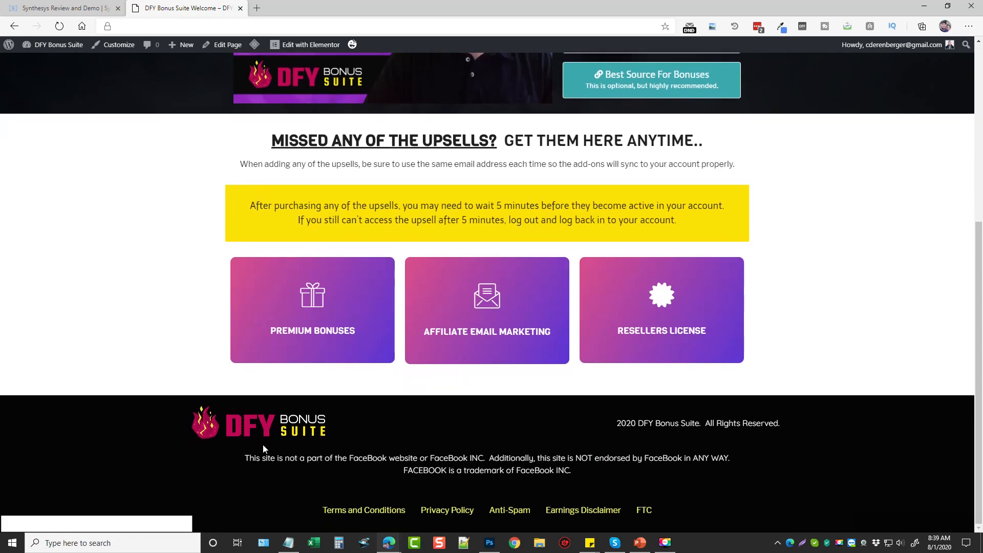
mouse_move(110, 352)
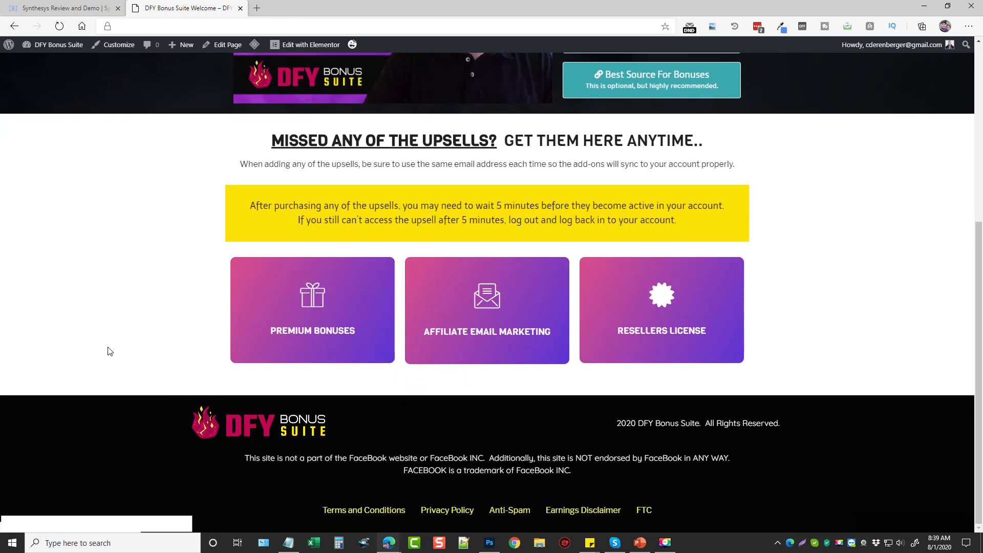
scroll(up, 3)
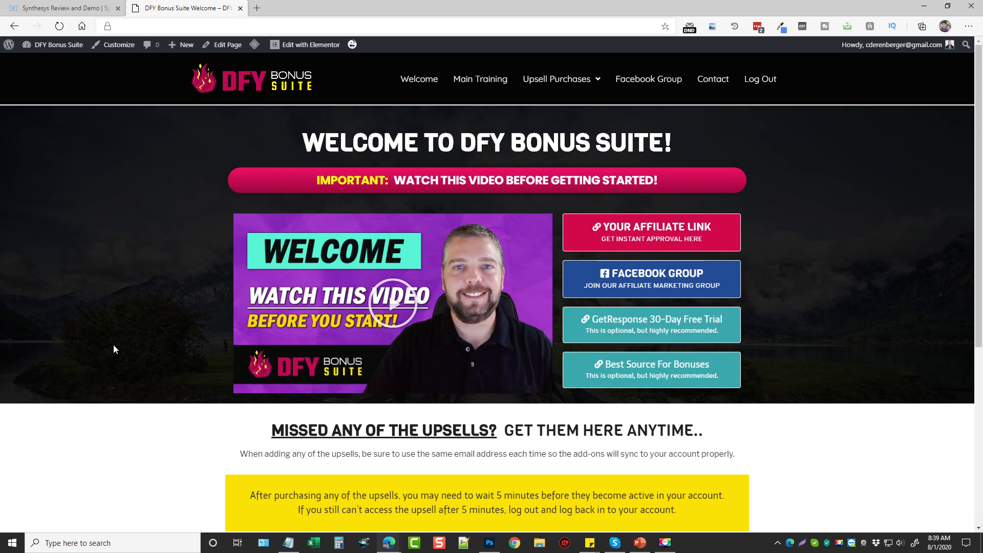
mouse_move(146, 302)
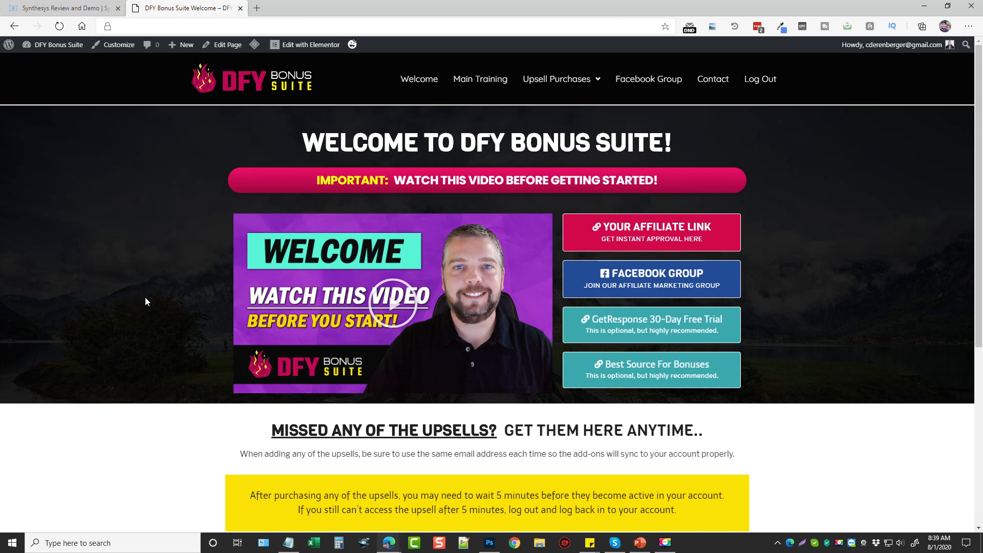
scroll(down, 3)
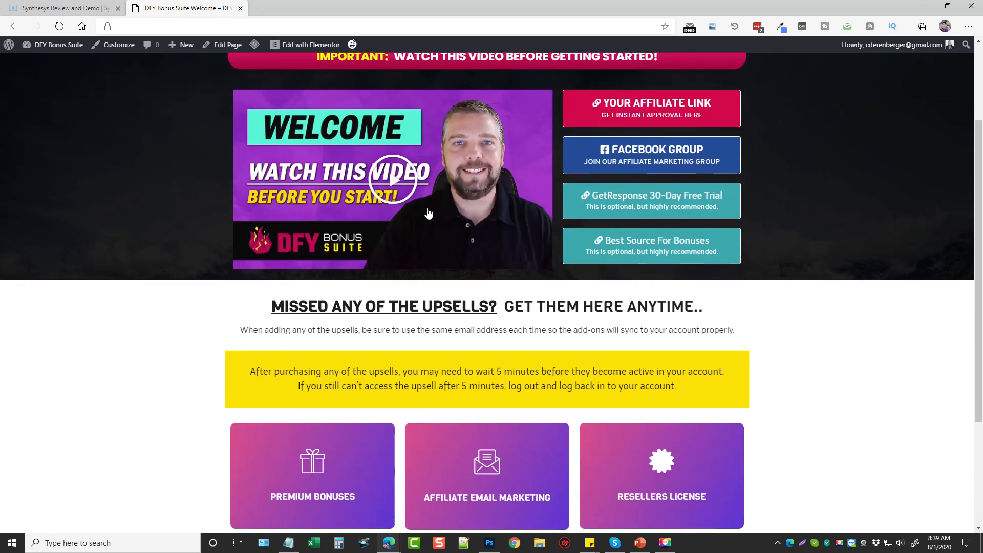
mouse_move(457, 225)
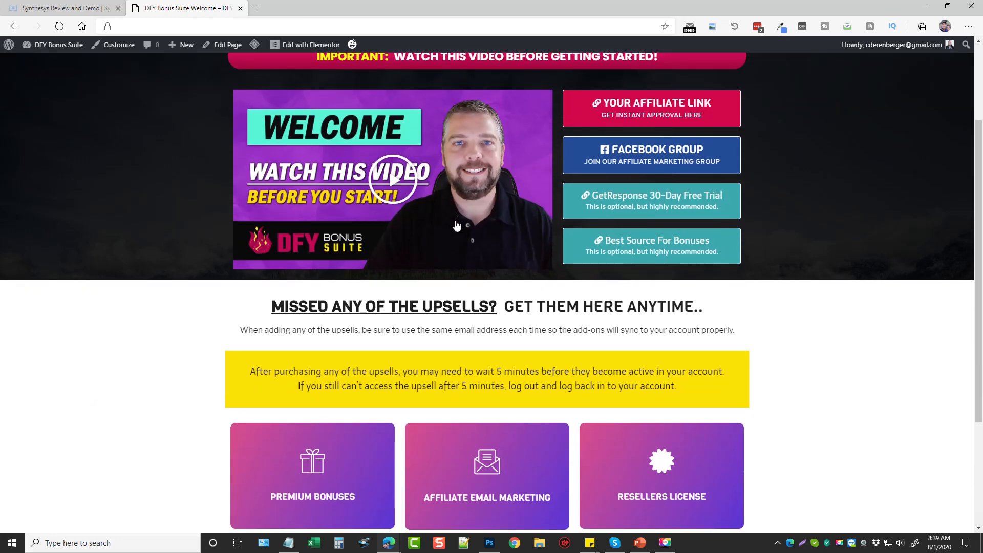
mouse_move(155, 213)
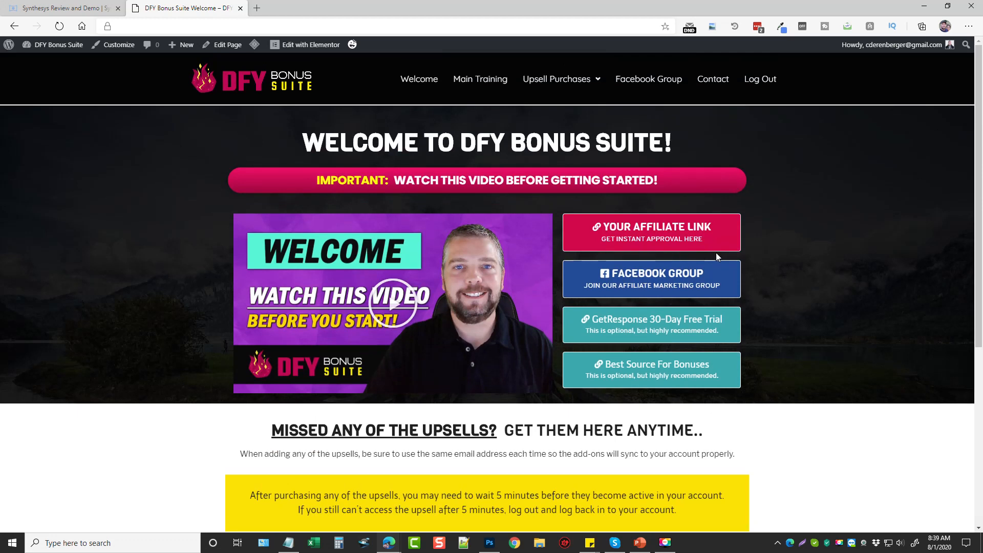
mouse_move(634, 238)
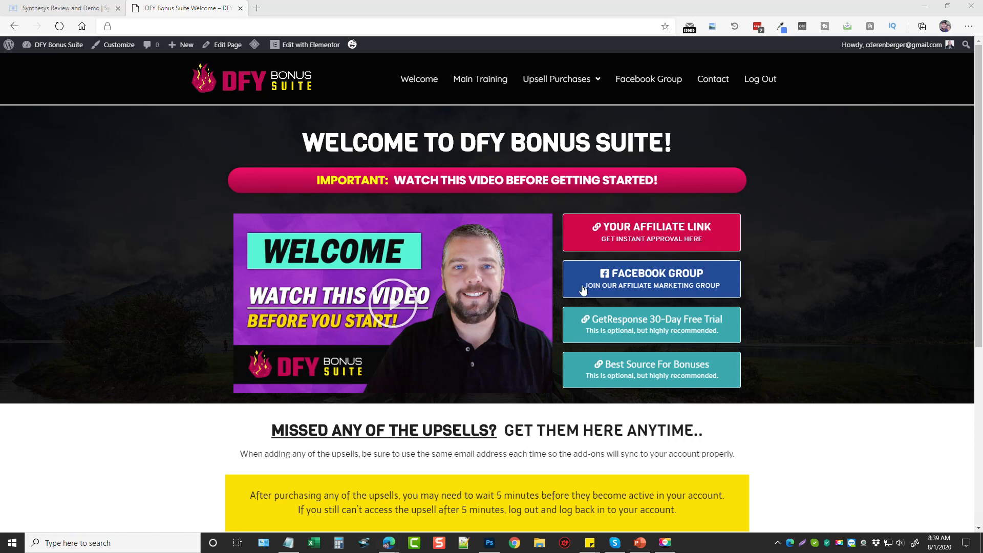
mouse_move(663, 281)
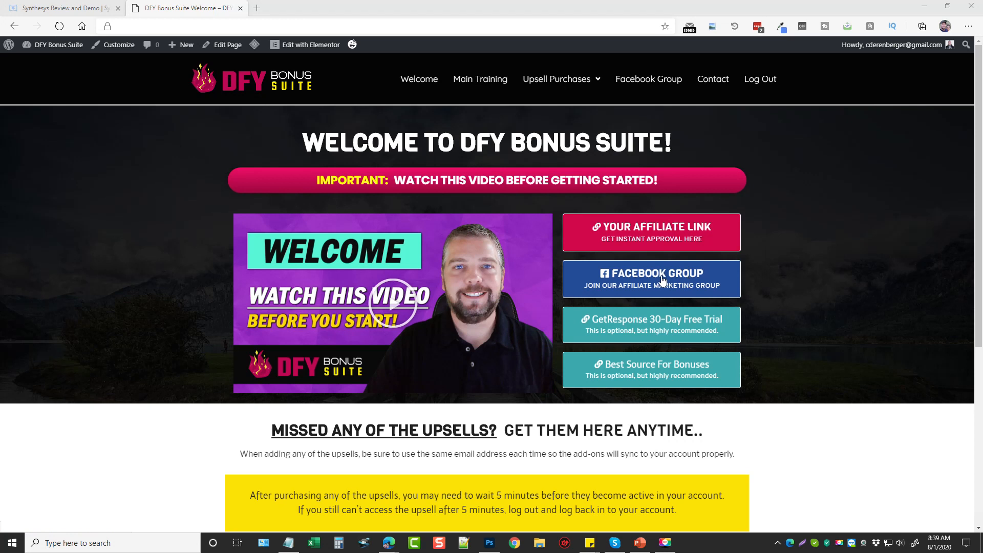
mouse_move(773, 325)
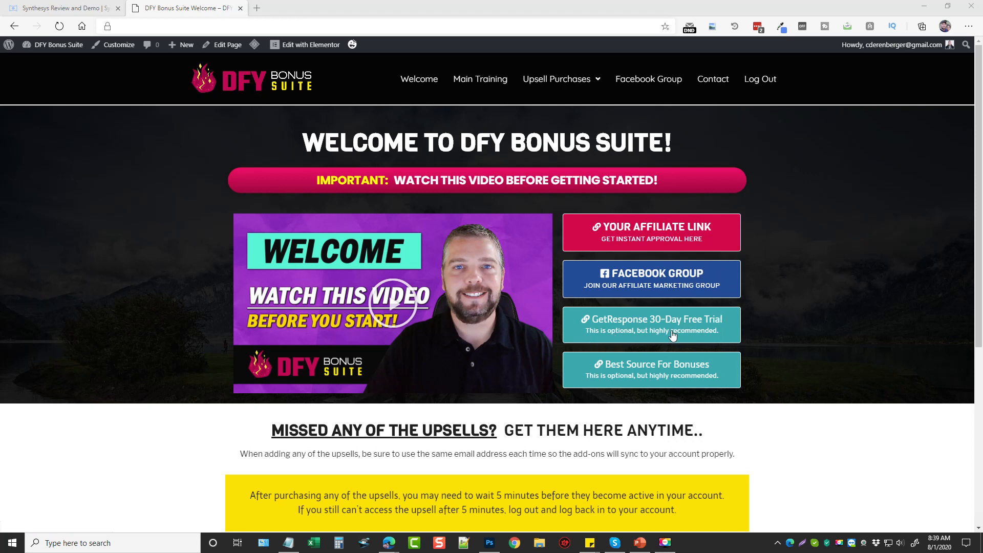
mouse_move(685, 340)
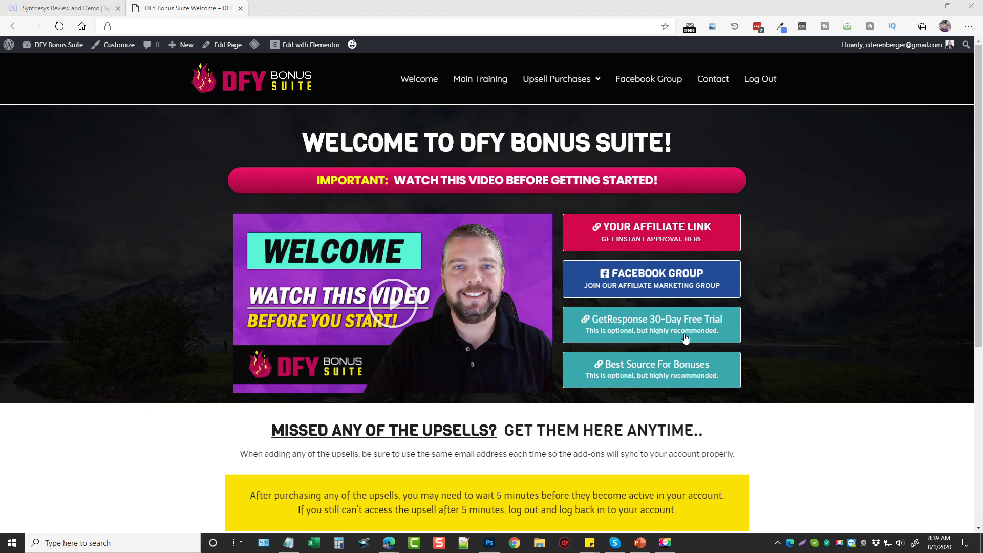
mouse_move(782, 348)
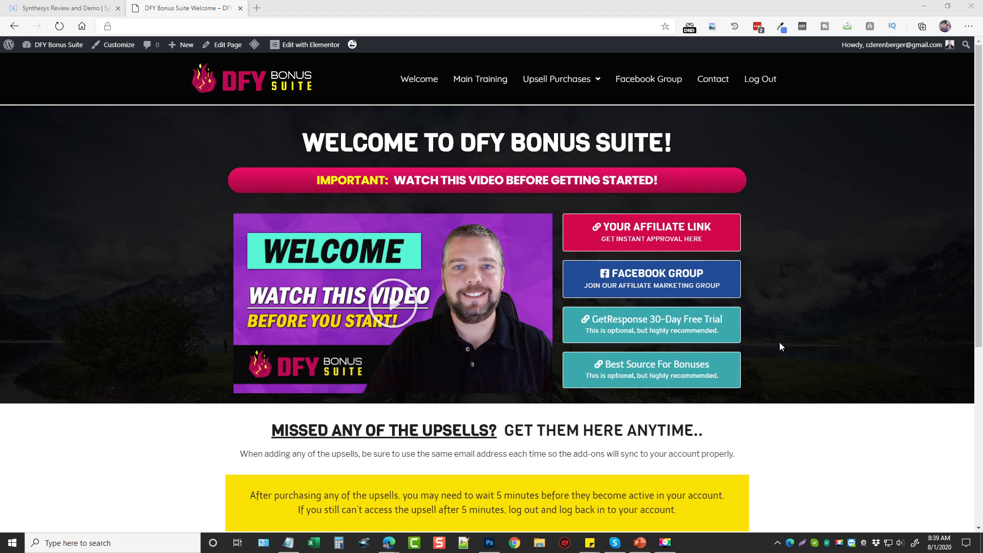
mouse_move(780, 341)
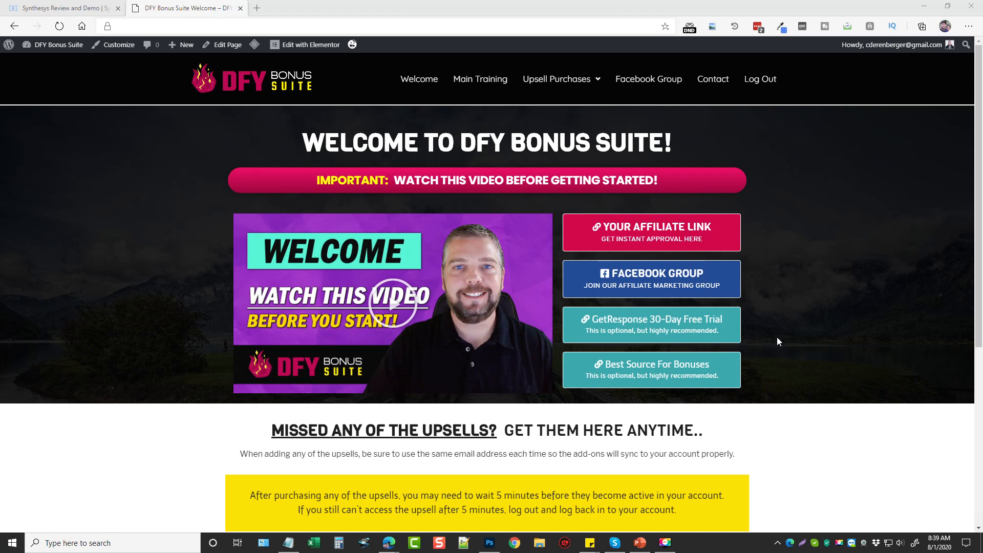
mouse_move(773, 341)
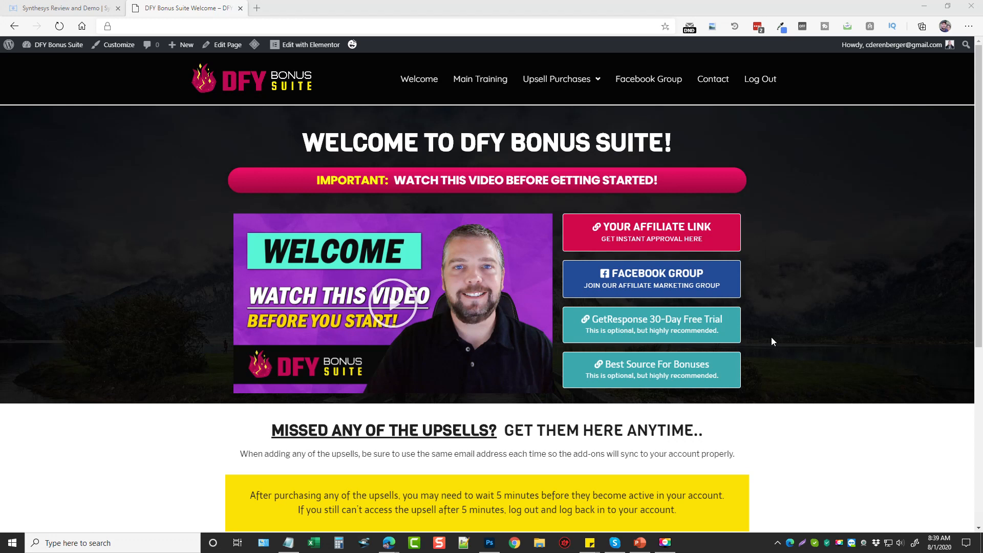
mouse_move(719, 337)
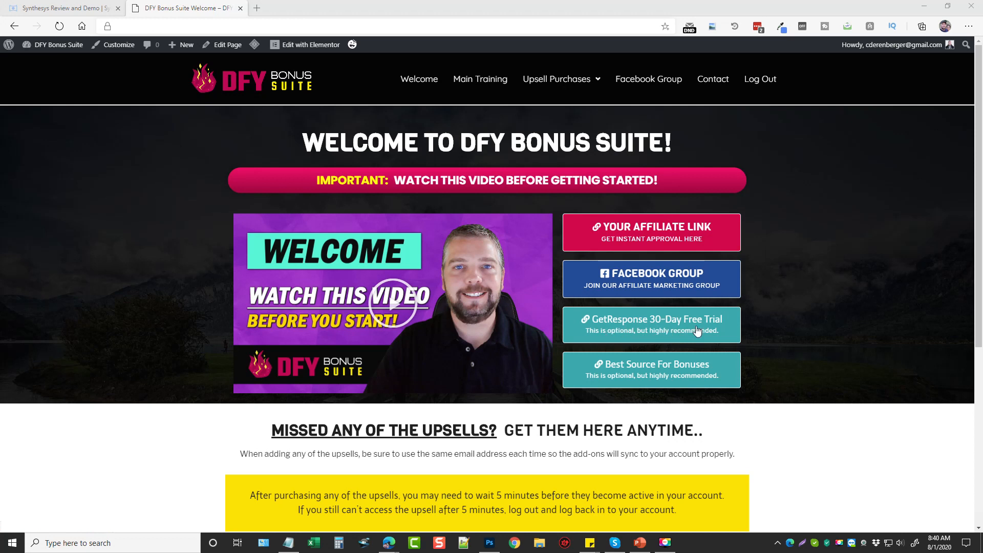
mouse_move(643, 375)
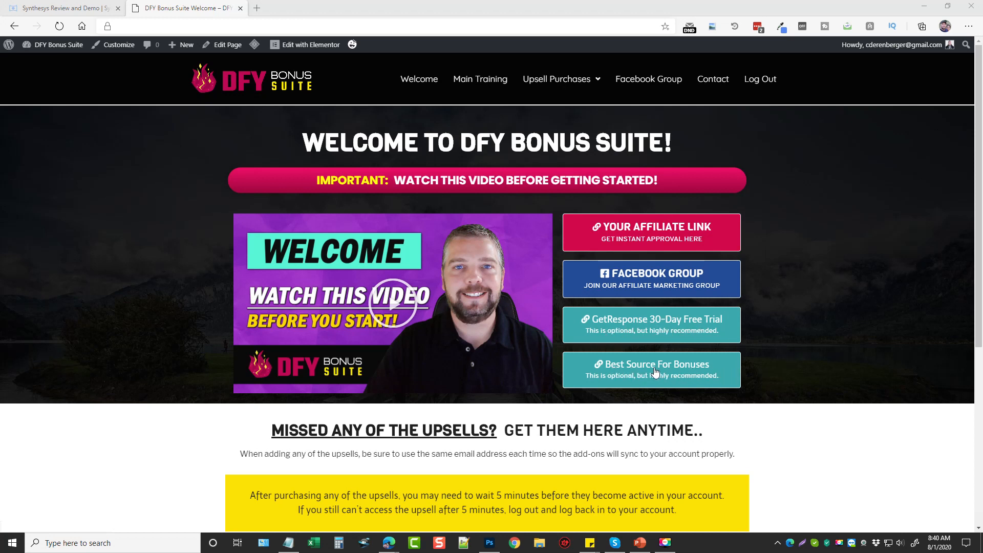
mouse_move(838, 348)
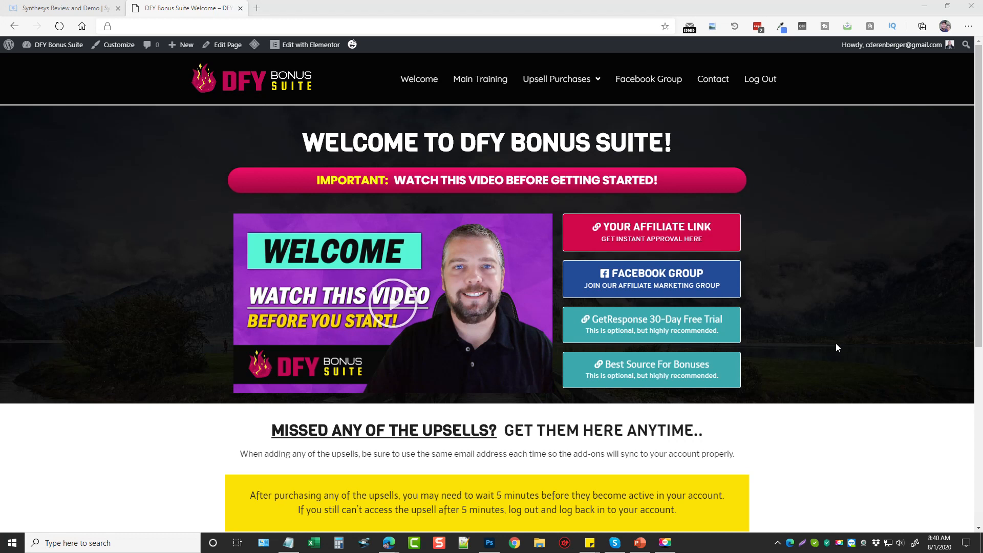
mouse_move(406, 85)
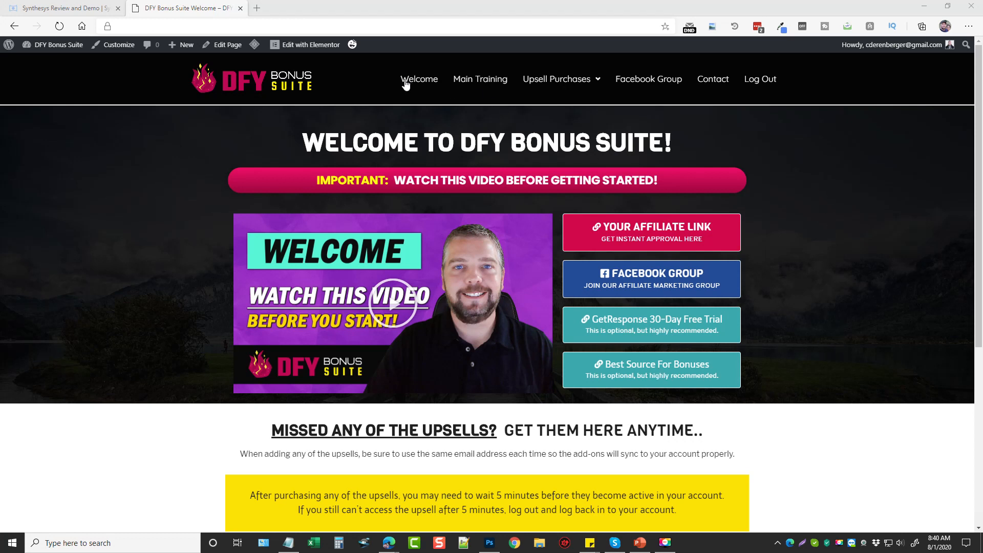
mouse_move(483, 88)
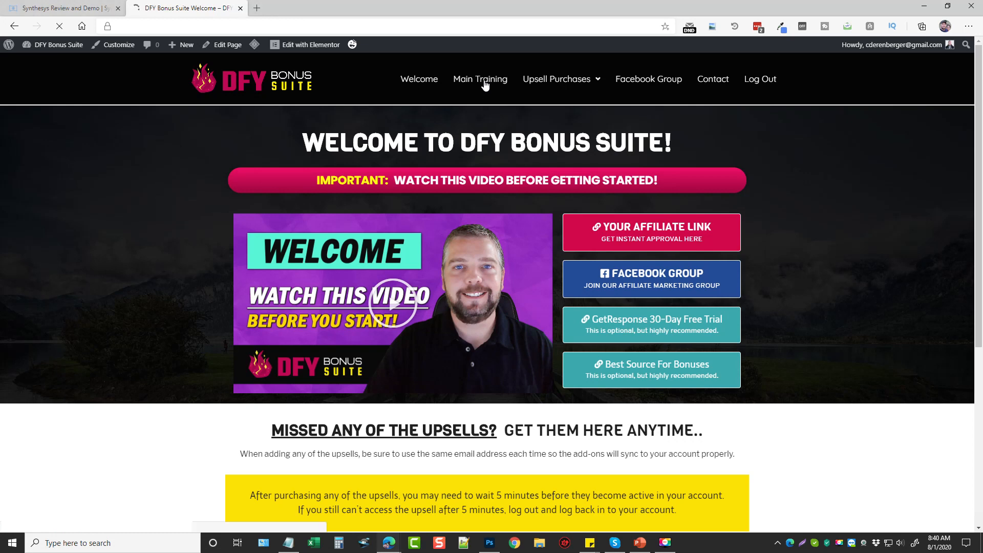
click(479, 79)
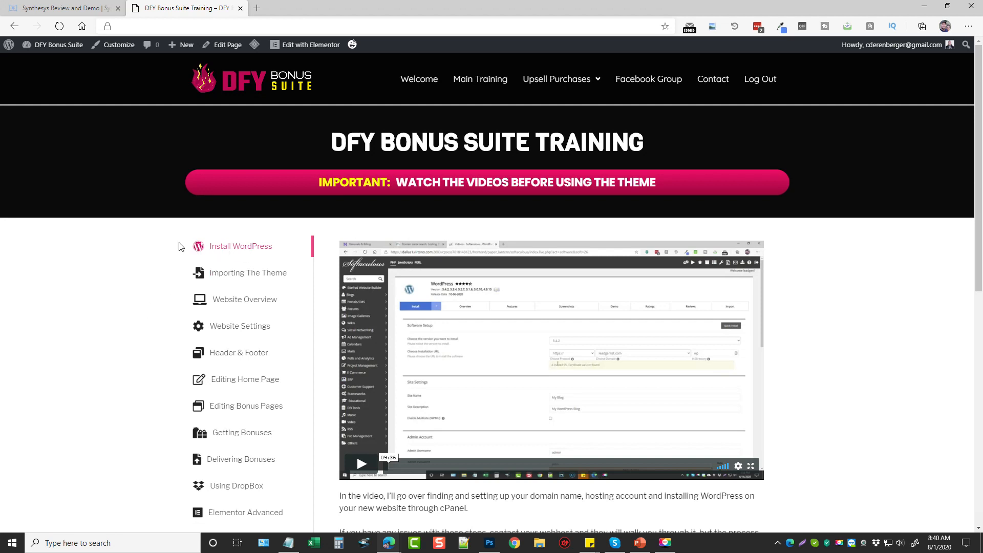
mouse_move(179, 245)
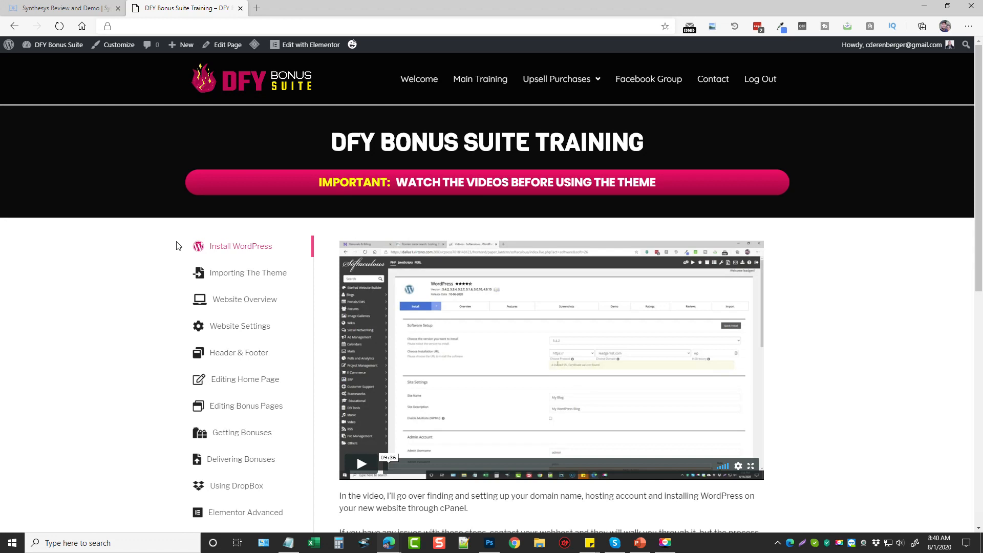
mouse_move(243, 246)
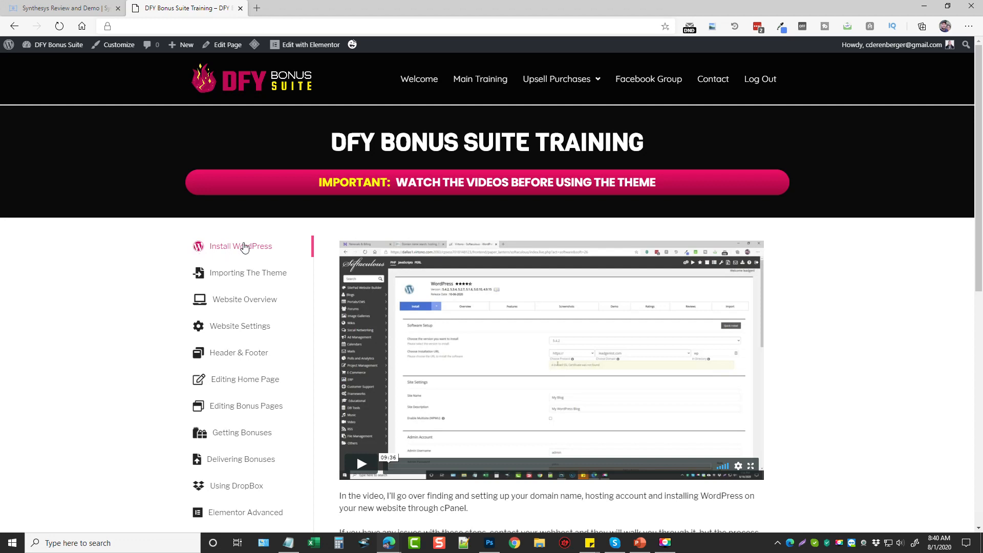
mouse_move(163, 258)
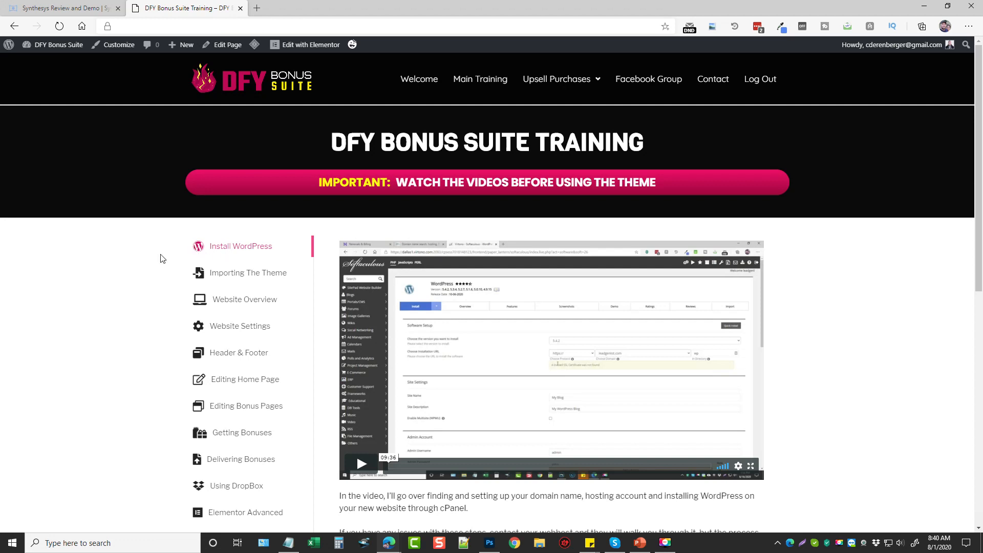
mouse_move(152, 259)
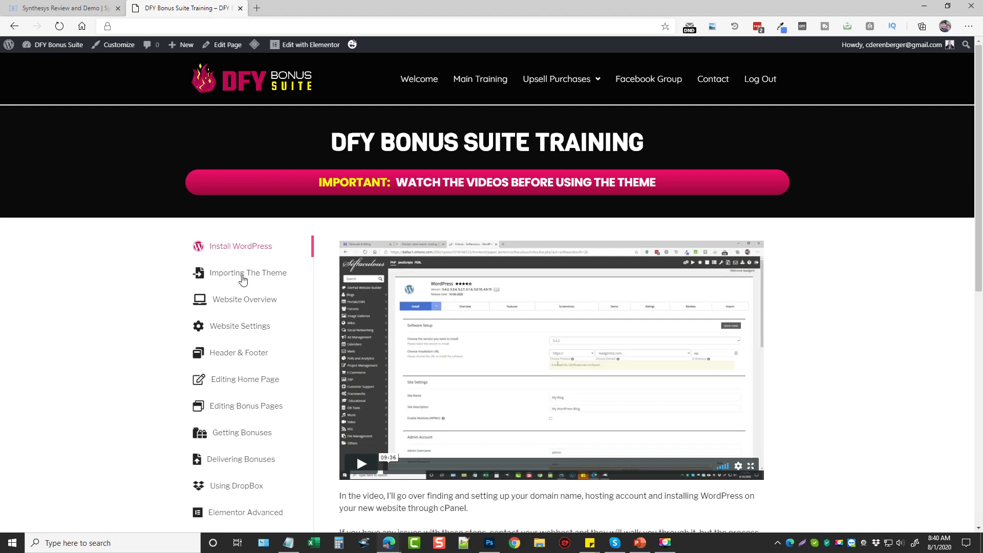
mouse_move(242, 279)
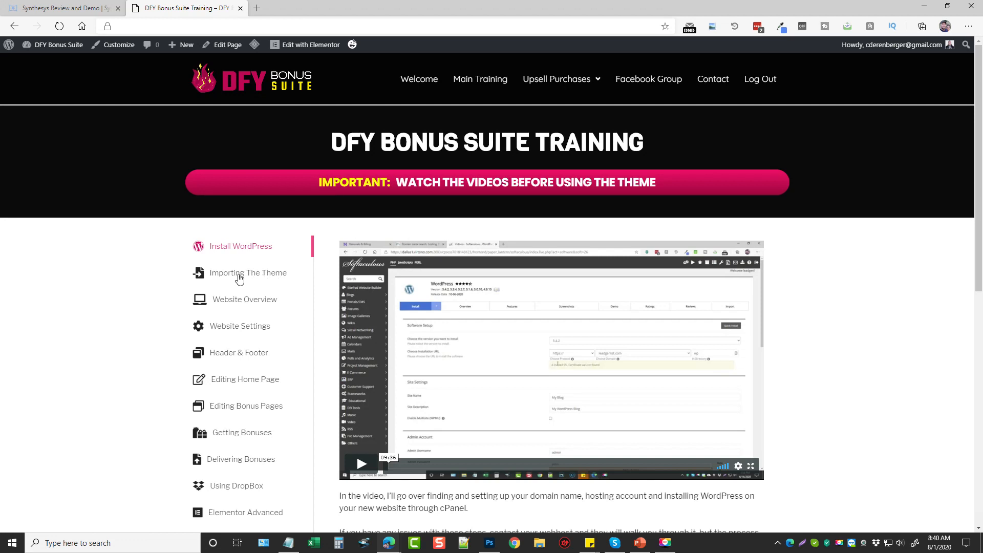
mouse_move(257, 277)
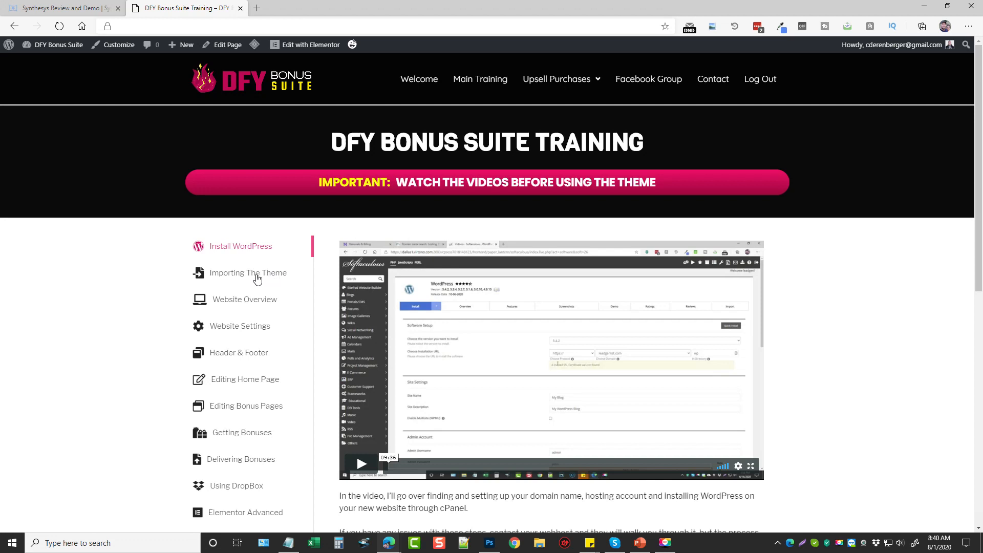
mouse_move(249, 307)
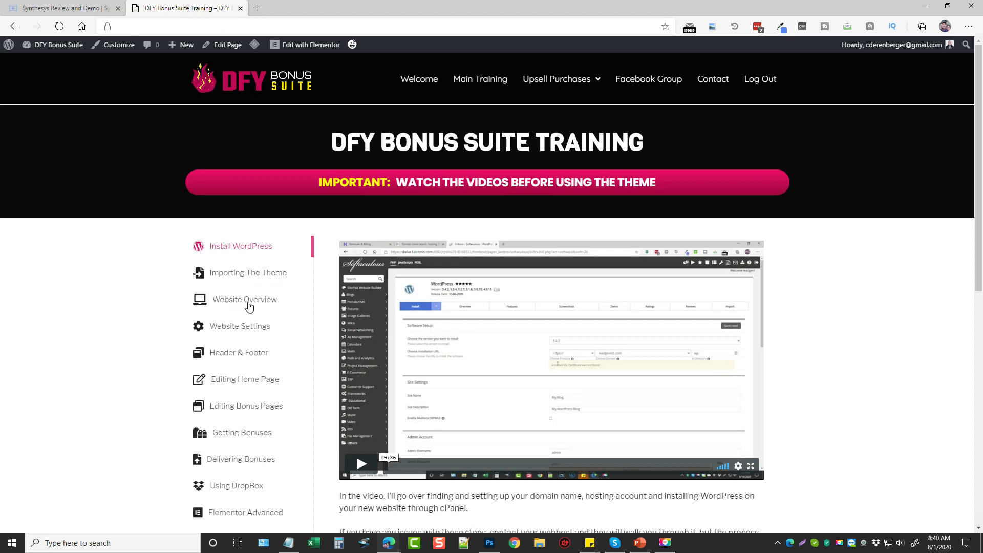
mouse_move(220, 329)
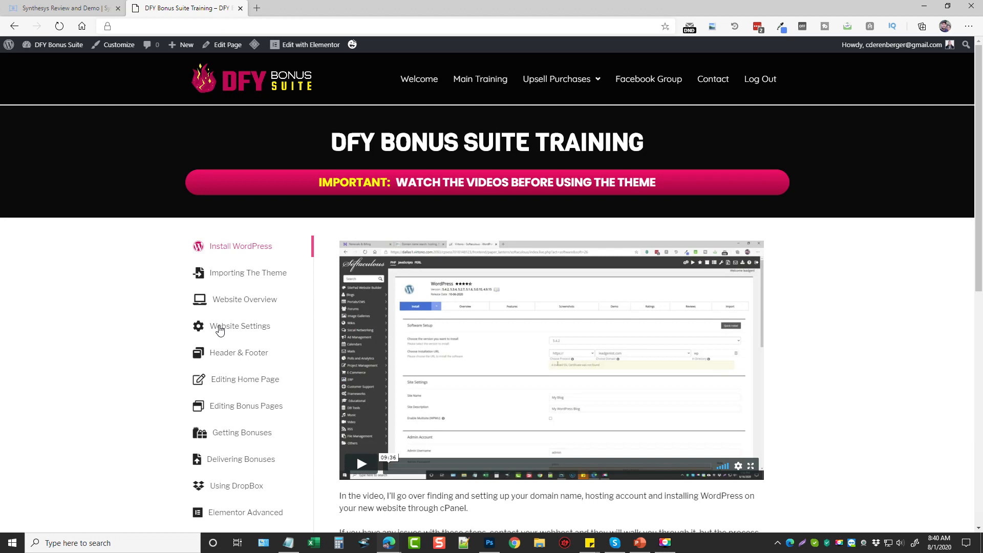
mouse_move(228, 355)
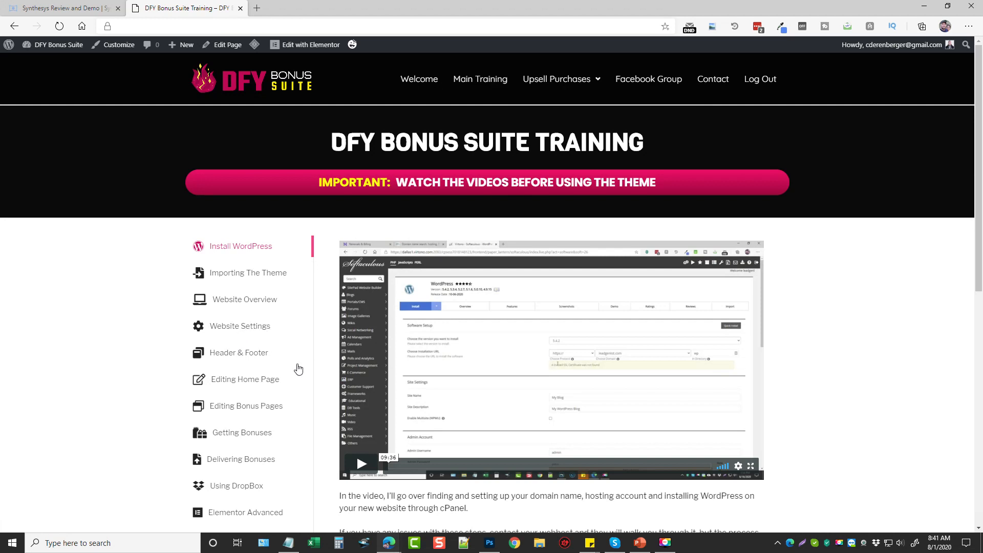
mouse_move(232, 412)
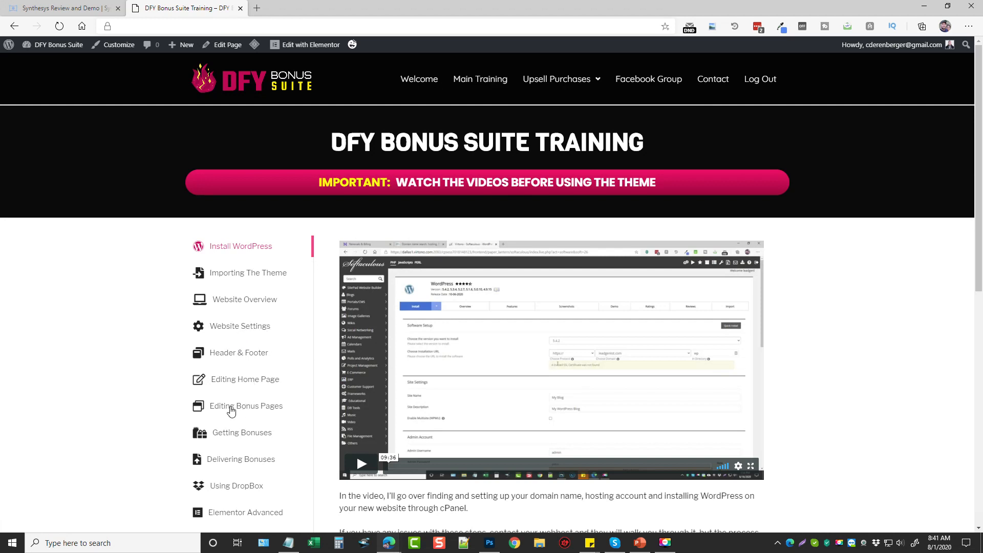
mouse_move(240, 441)
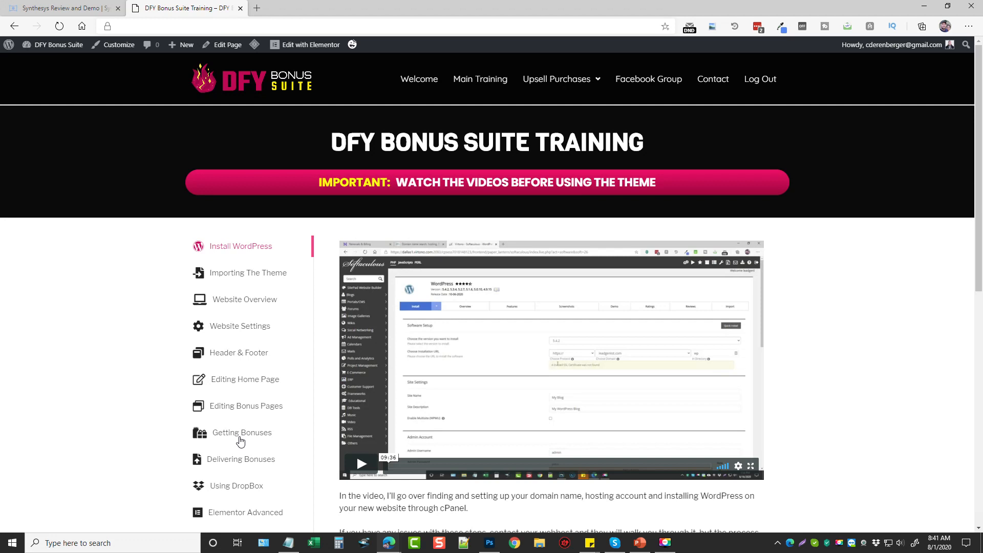
mouse_move(224, 465)
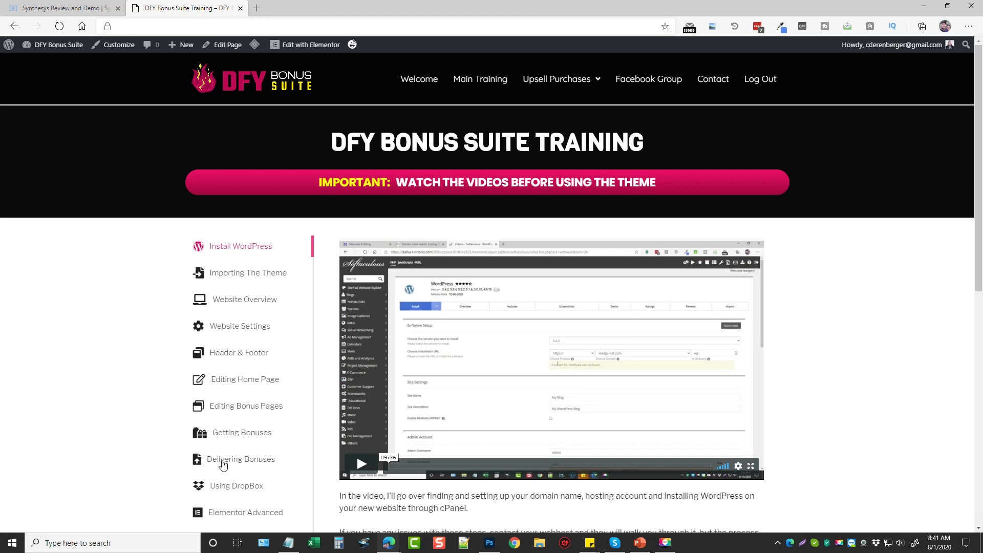
mouse_move(231, 463)
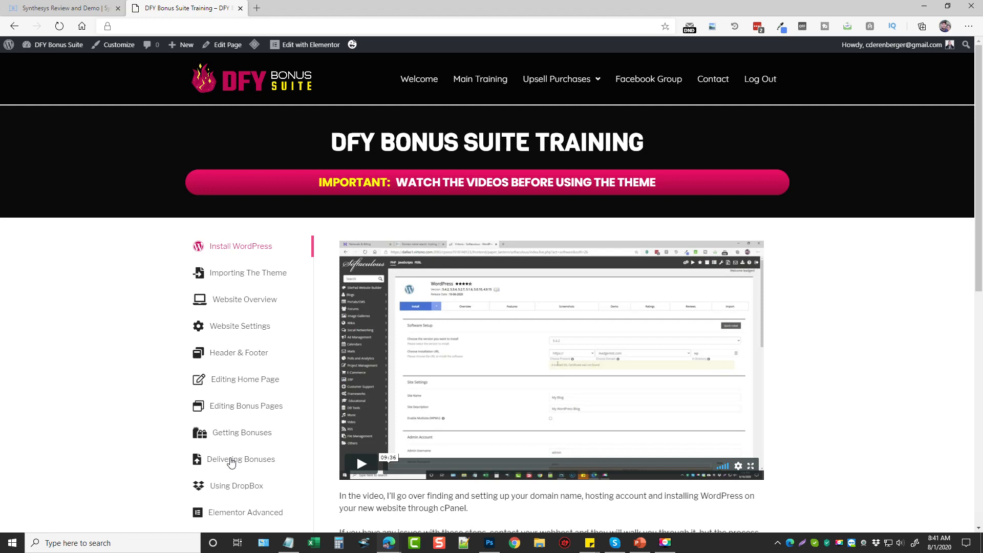
mouse_move(239, 490)
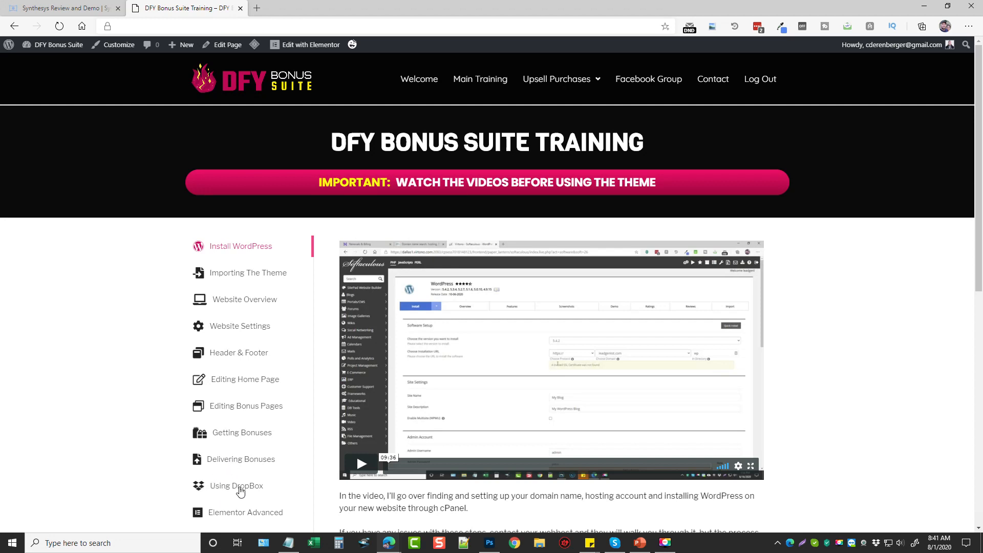
mouse_move(99, 419)
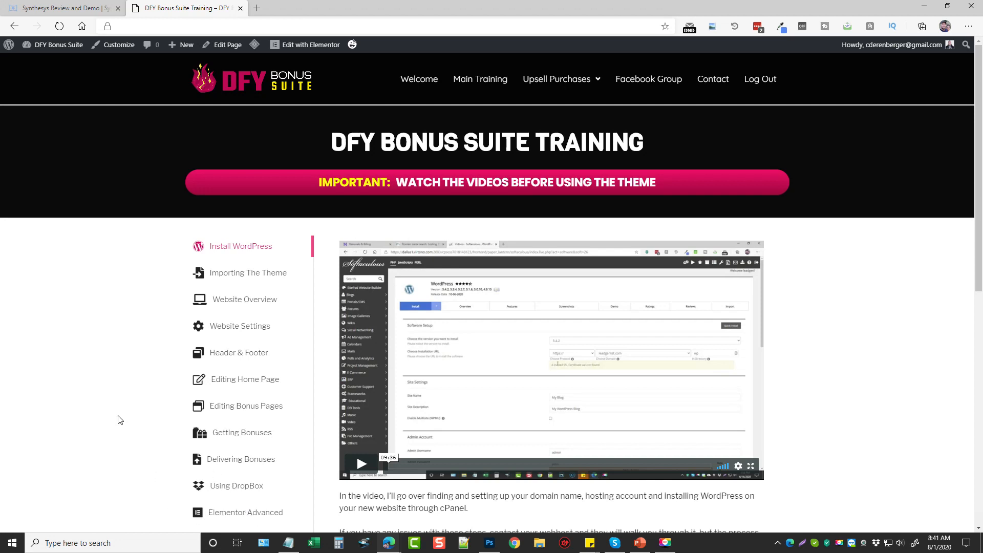
mouse_move(129, 401)
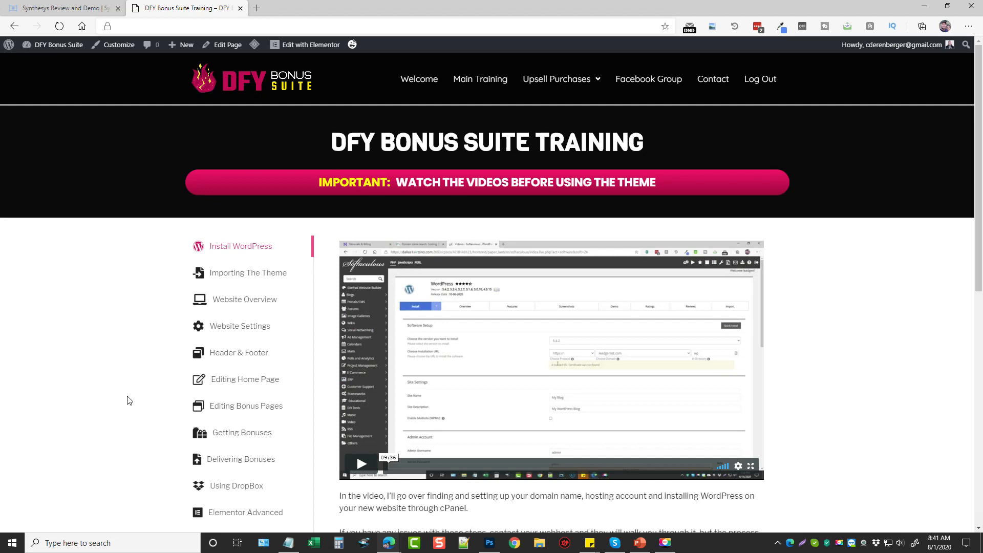
Step: Leave the training lesson list and go to the members area Welcome page via the top menu
scroll(down, 3)
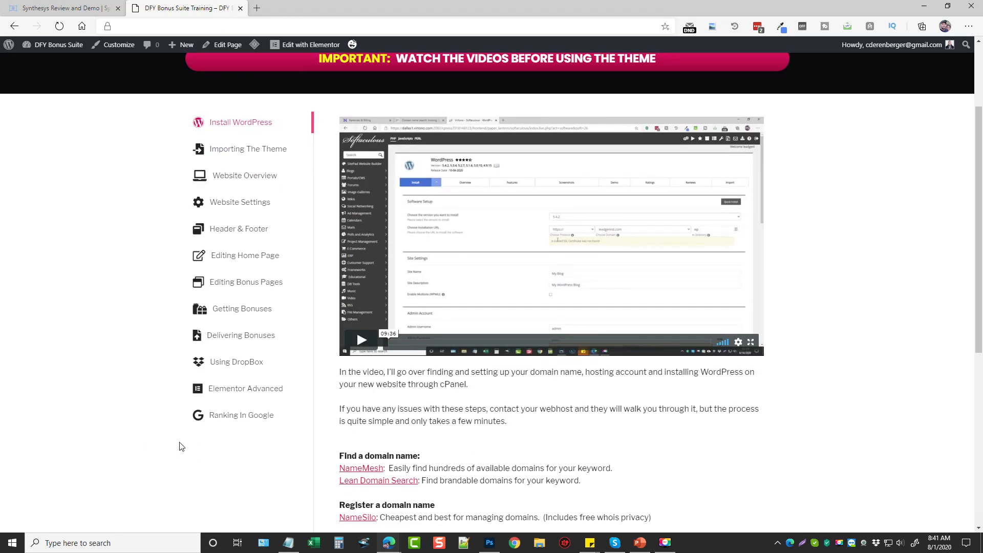
mouse_move(208, 454)
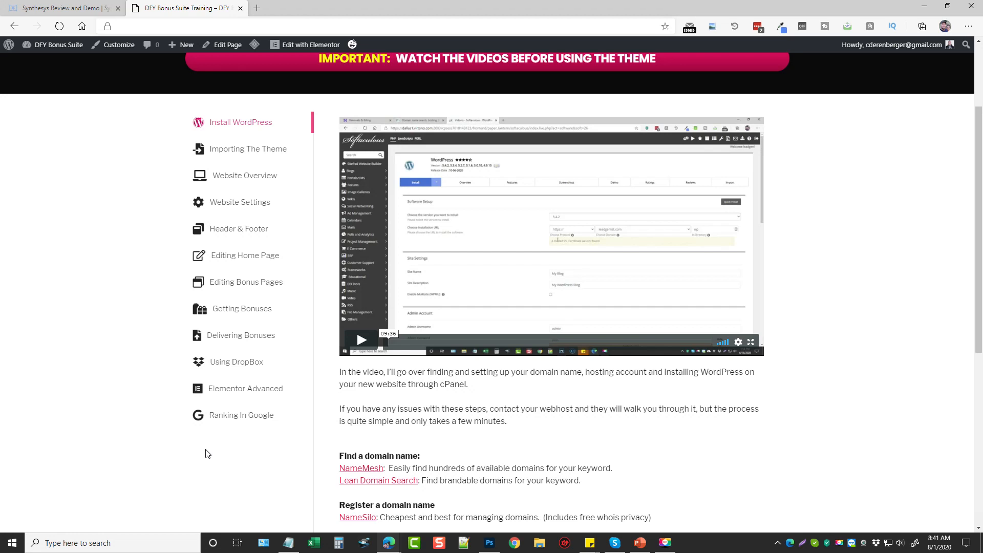
mouse_move(219, 446)
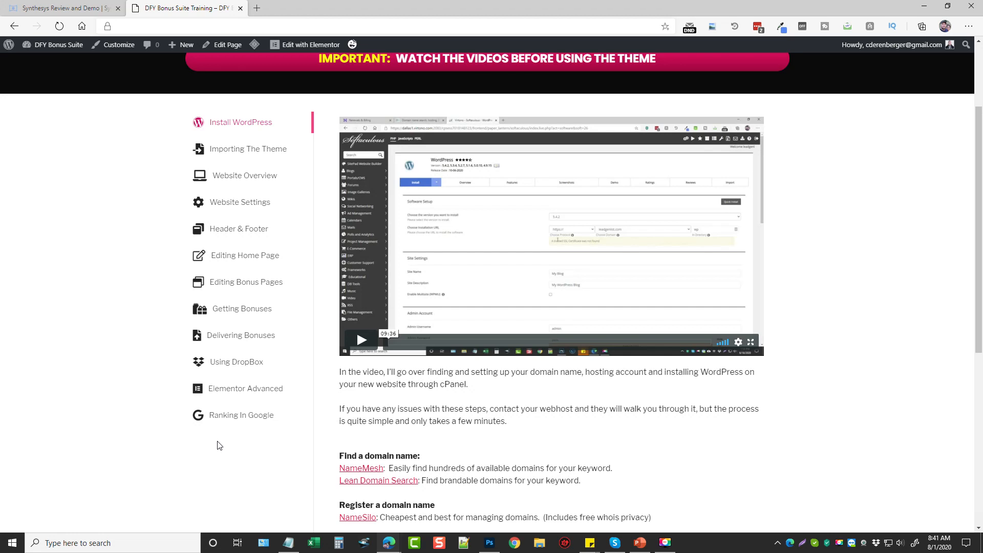
mouse_move(219, 434)
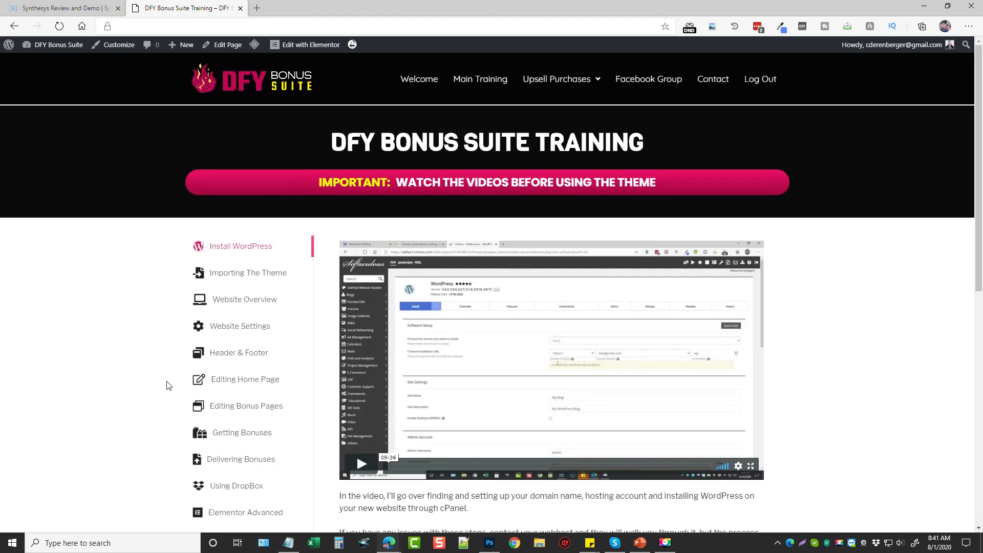
mouse_move(144, 366)
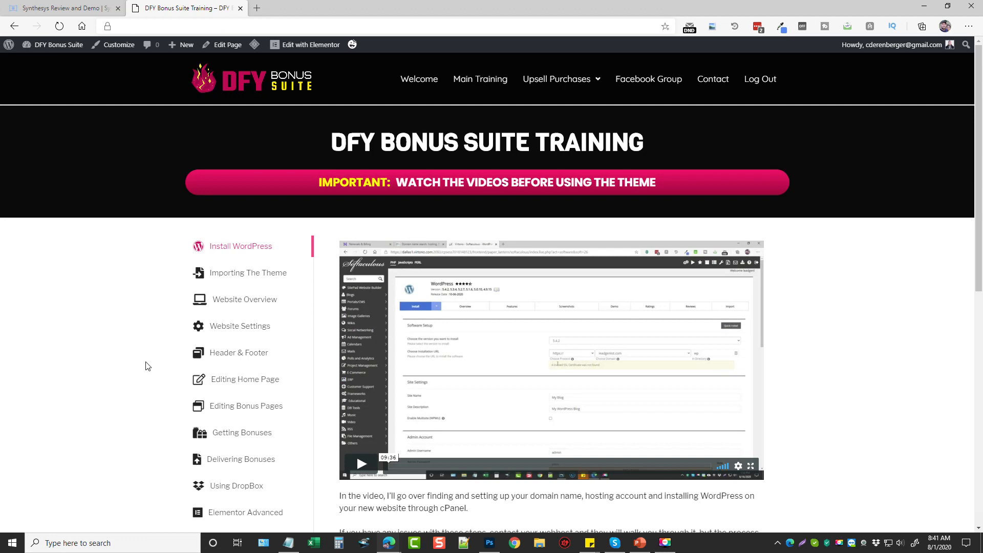
mouse_move(690, 174)
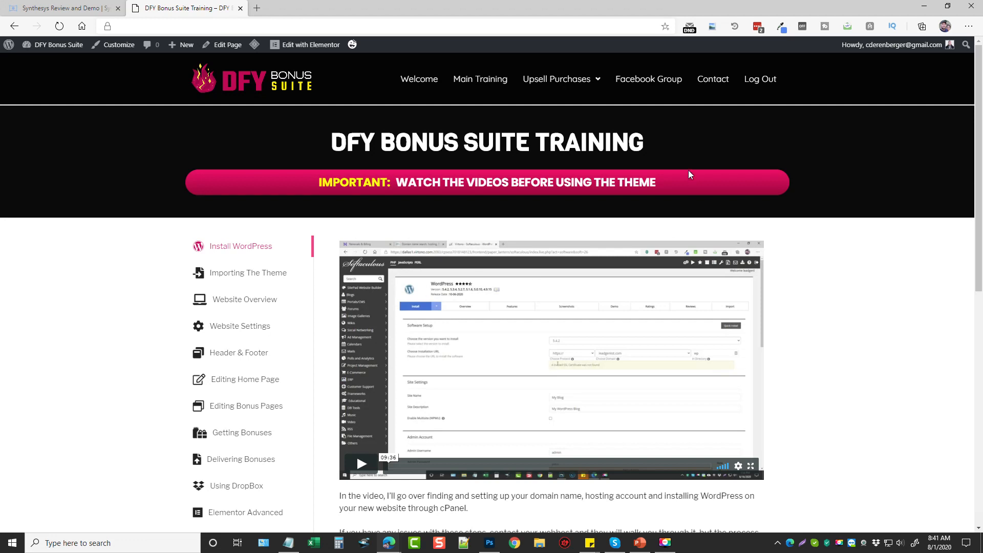
mouse_move(574, 92)
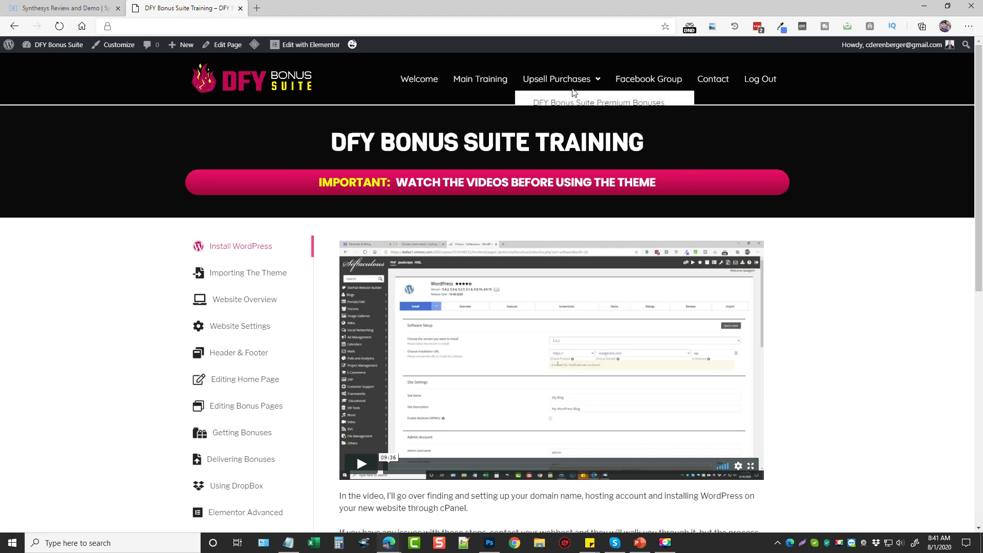
mouse_move(502, 55)
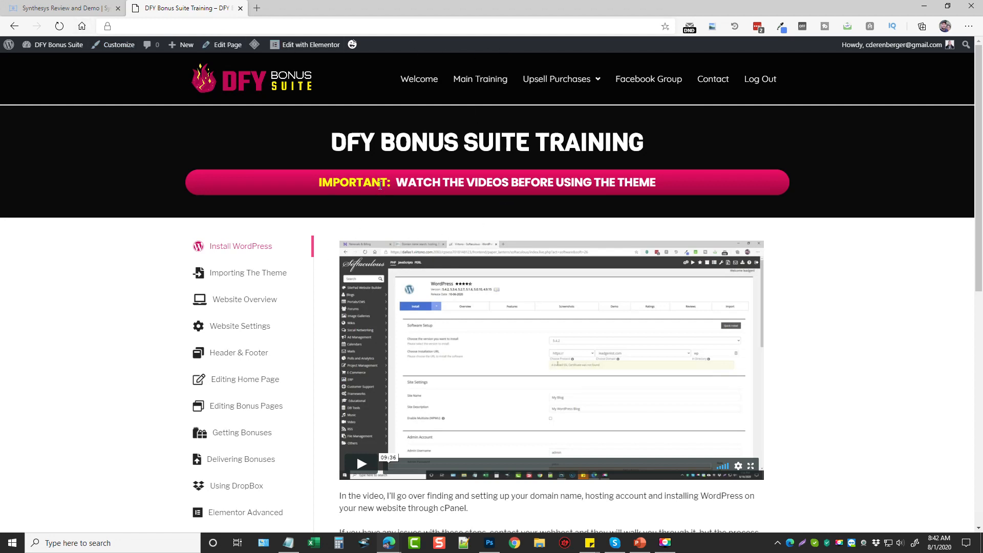
click(419, 79)
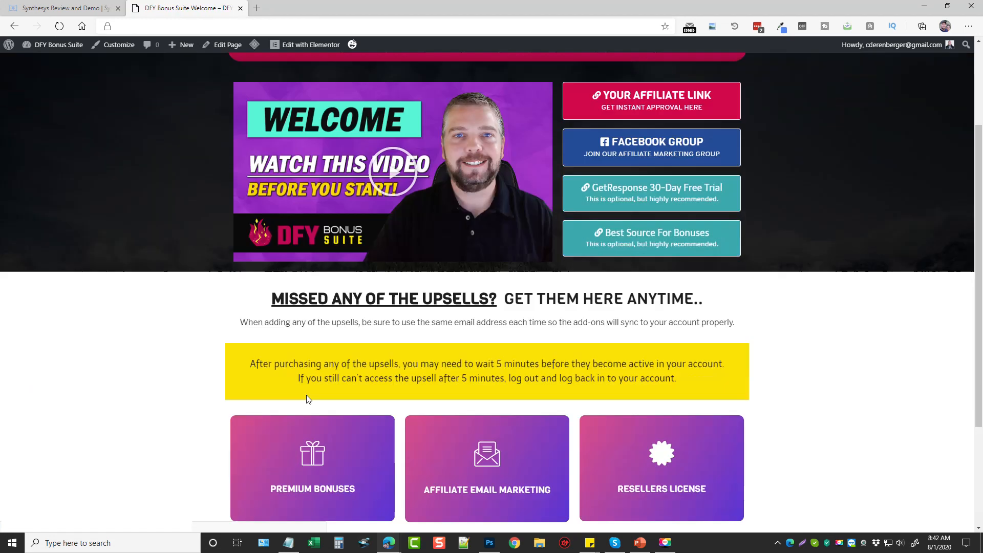
scroll(down, 3)
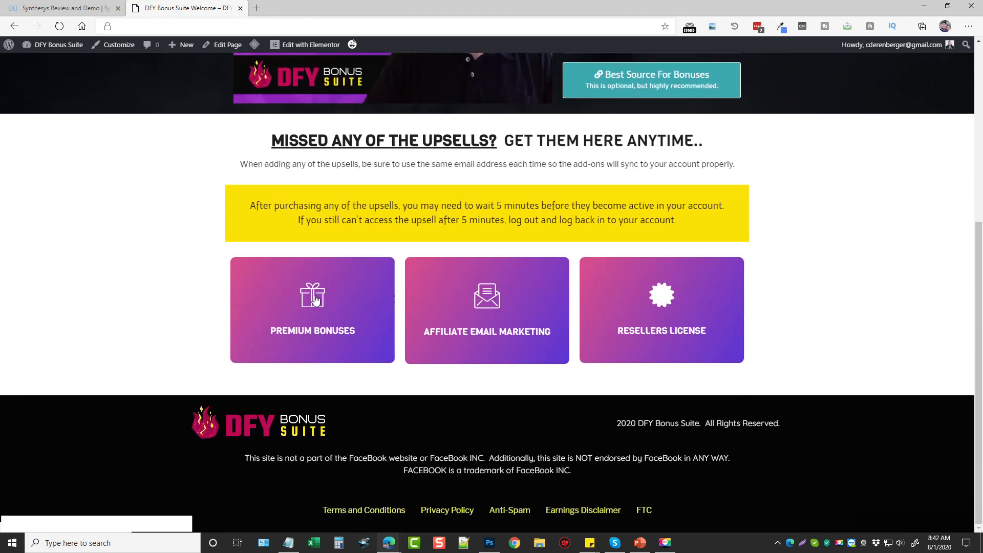
mouse_move(182, 240)
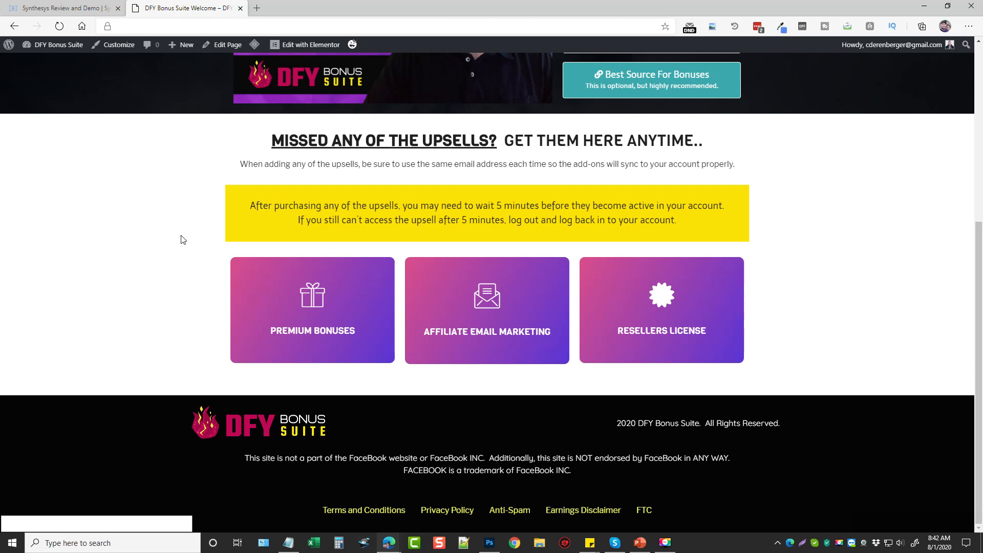
mouse_move(501, 305)
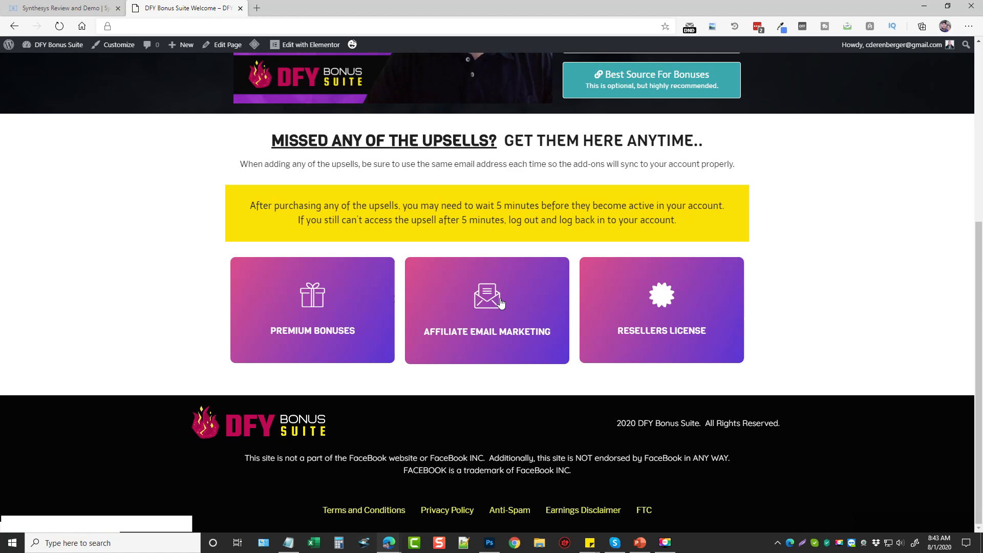
scroll(up, 3)
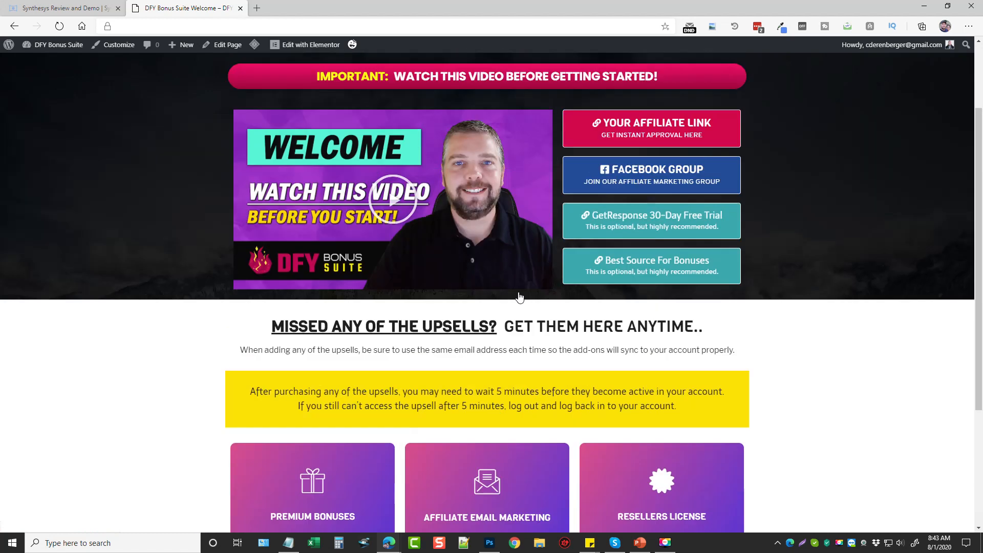
scroll(up, 3)
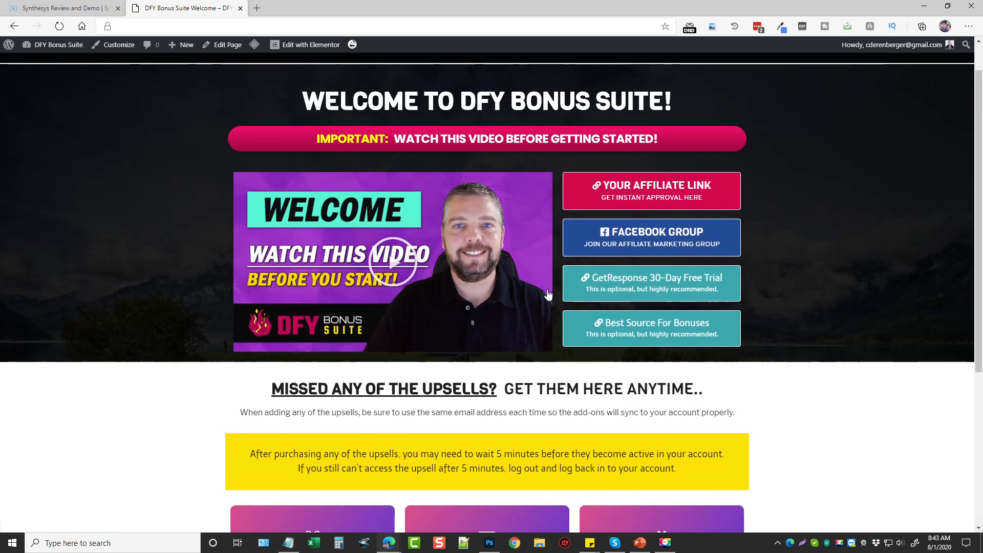
scroll(down, 3)
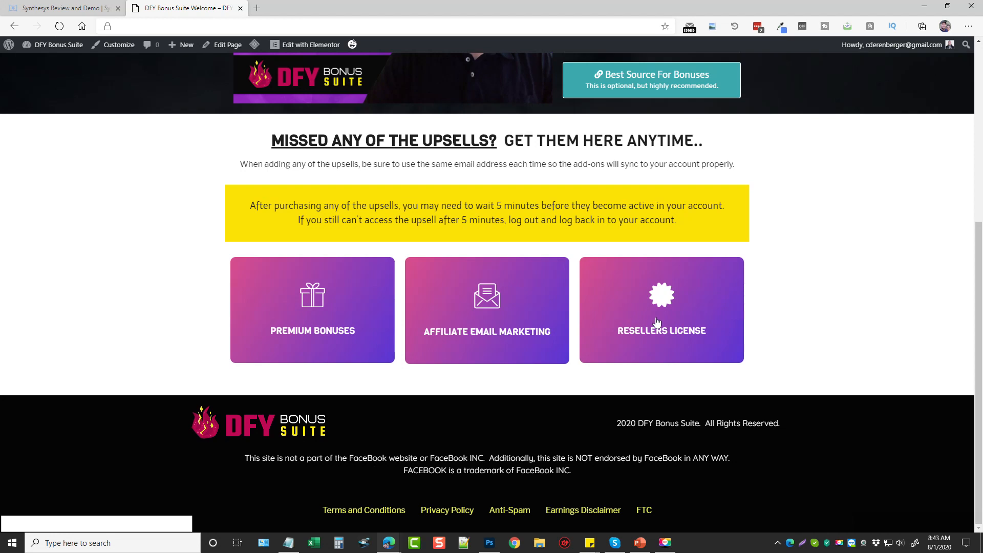
mouse_move(660, 327)
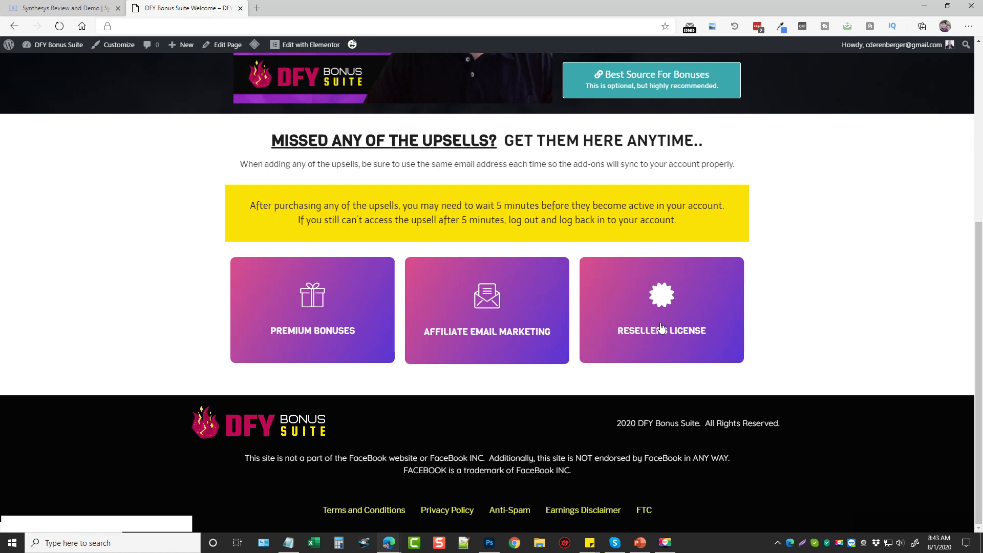
mouse_move(793, 295)
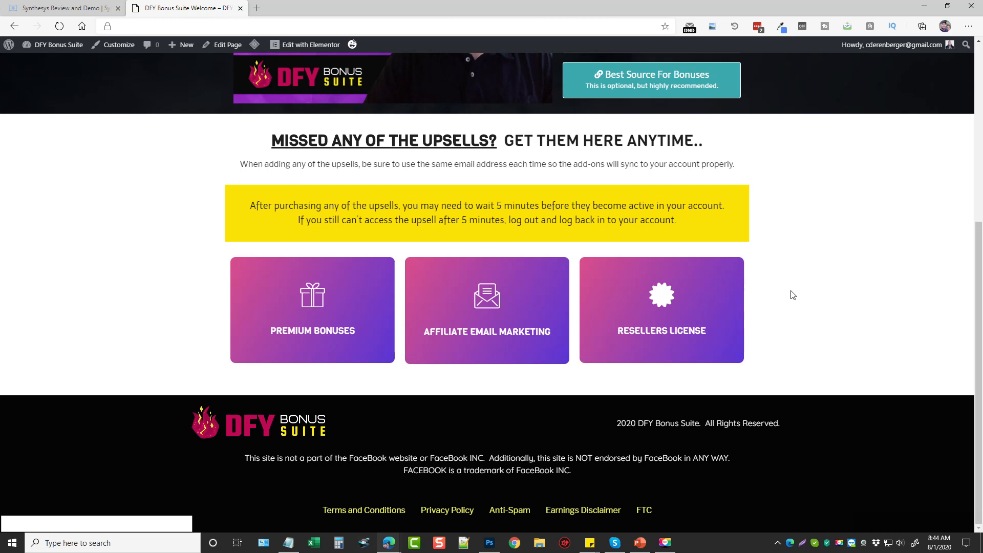
scroll(up, 3)
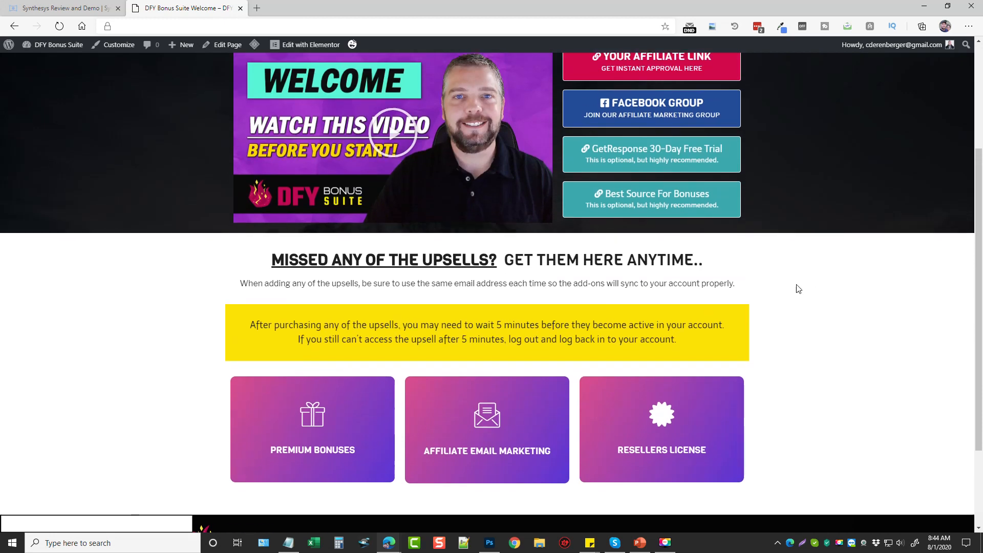